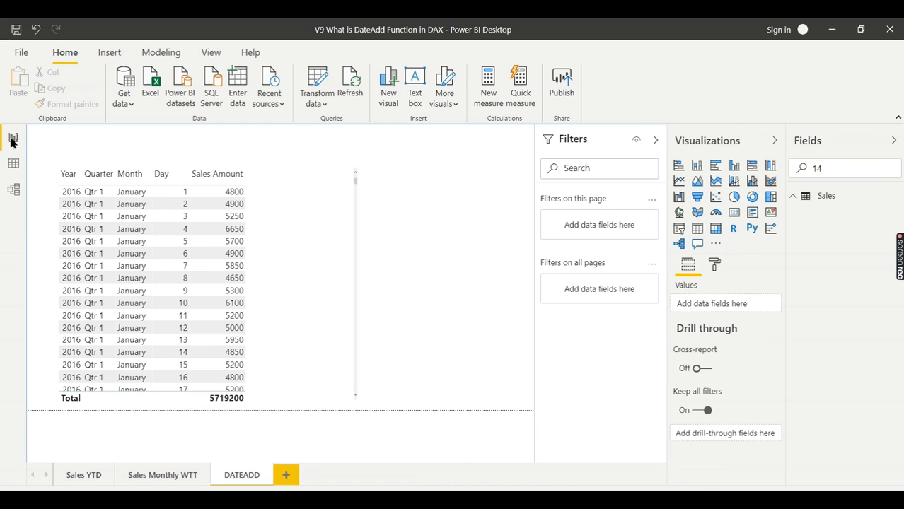
# Select the day-level sales table visual to work with it
pyautogui.click(12, 188)
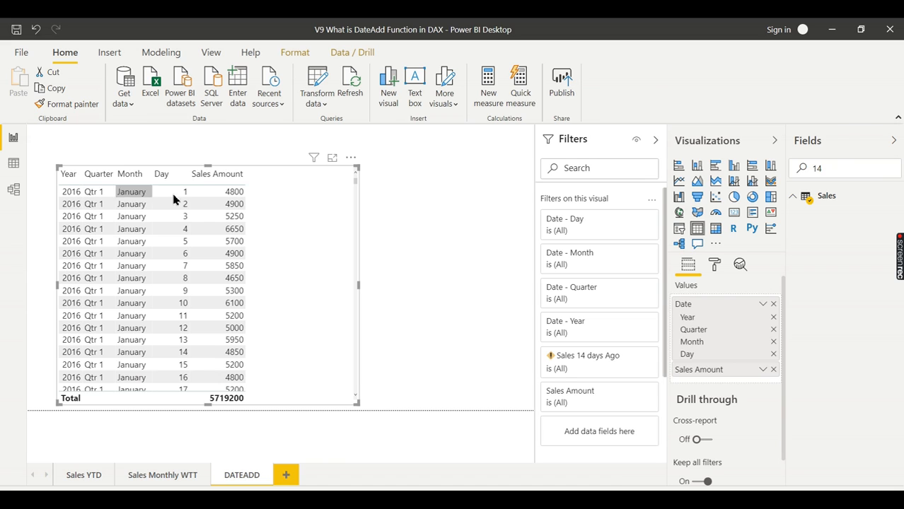
pyautogui.moveTo(274, 139)
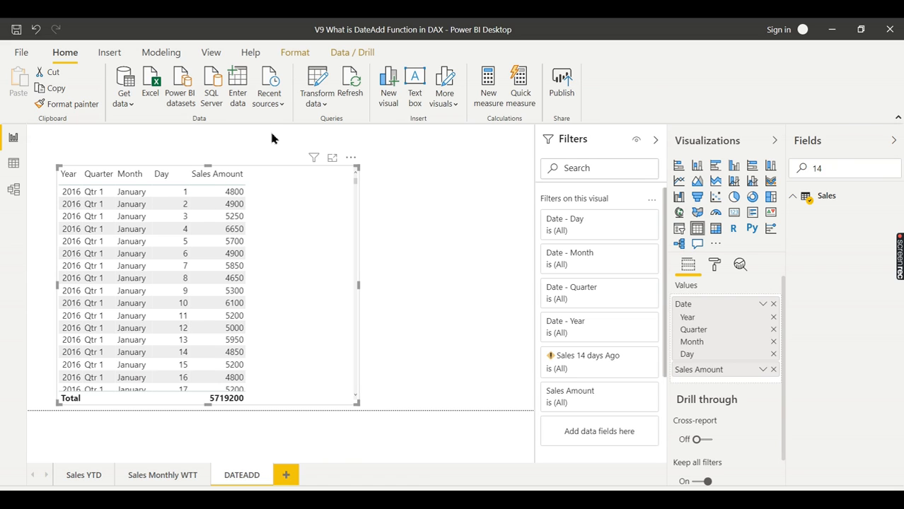
pyautogui.moveTo(543, 260)
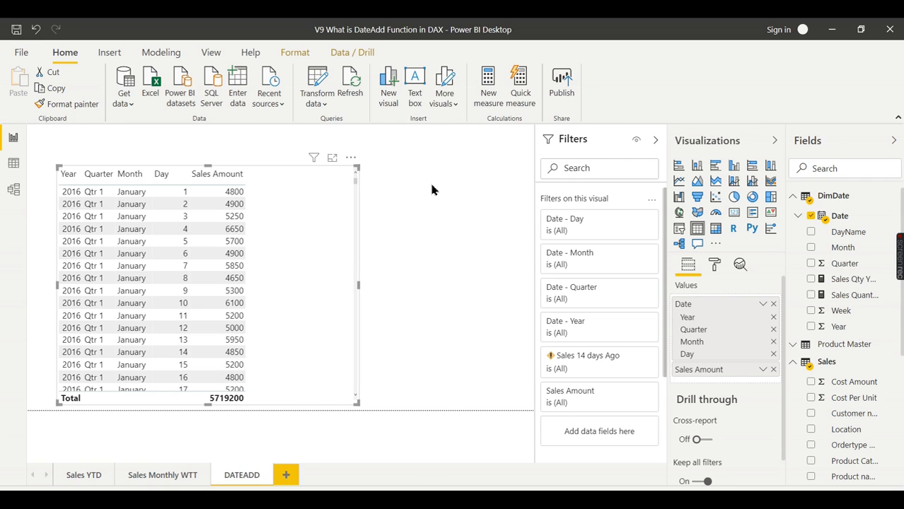
pyautogui.moveTo(489, 83)
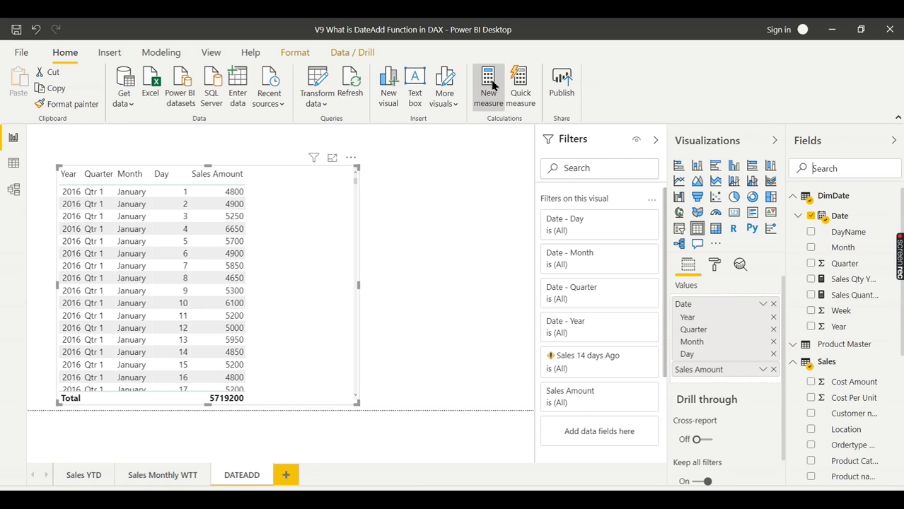
# Start a new measure named 'sales 14 days ago' and begin its formula with 'Ca'
pyautogui.click(488, 84)
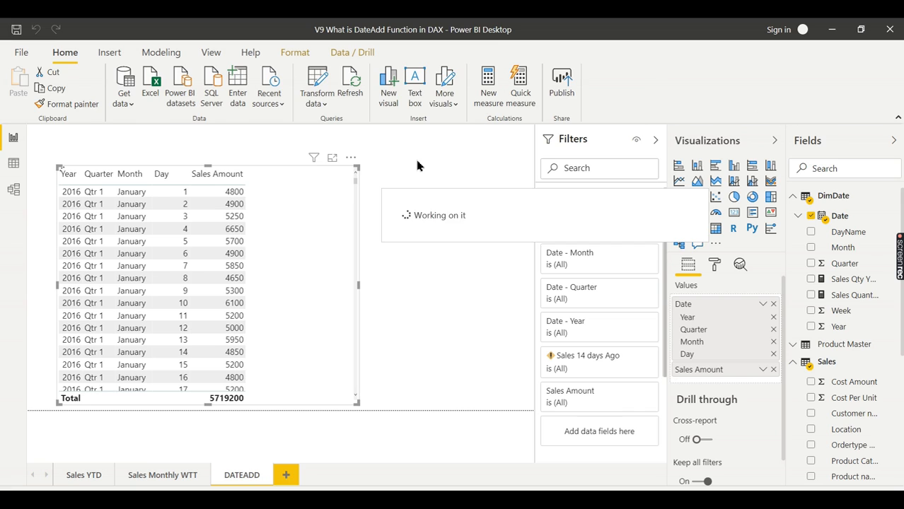
pyautogui.click(486, 85)
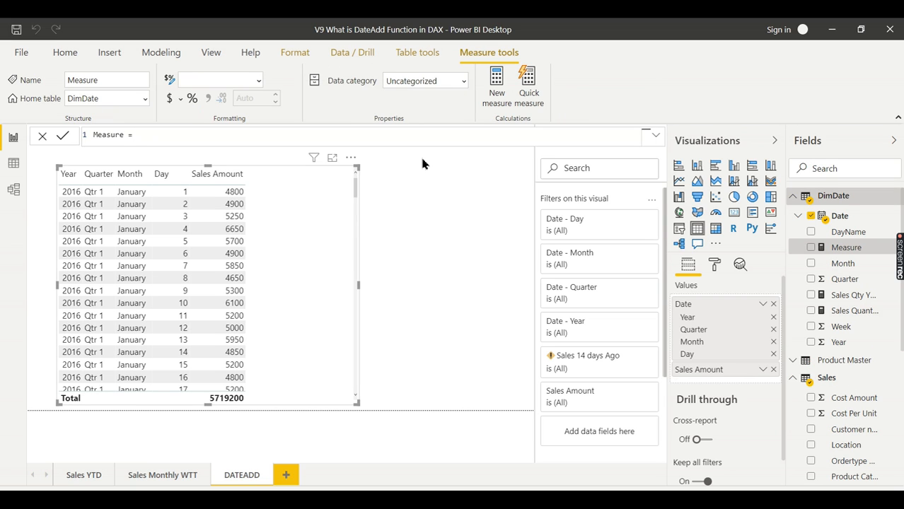
pyautogui.doubleClick(108, 135)
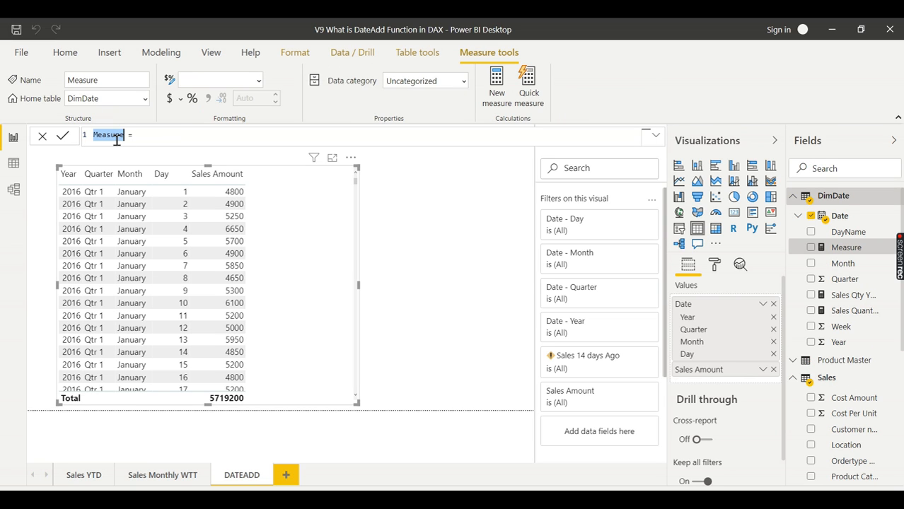
pyautogui.write('sales =')
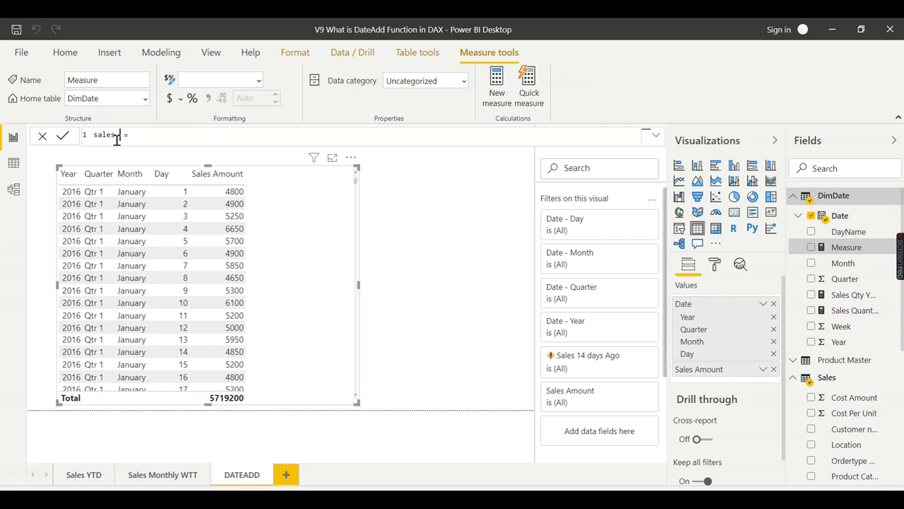
pyautogui.write('14 days ago')
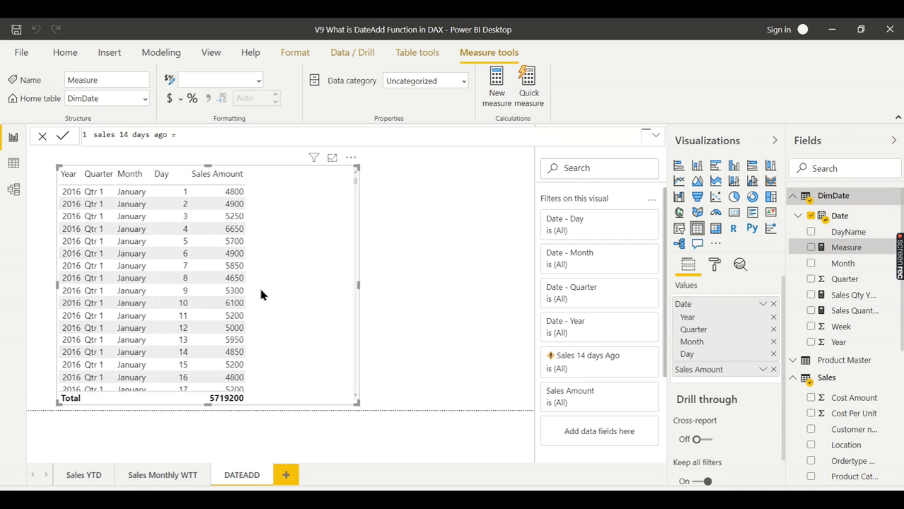
pyautogui.moveTo(246, 359)
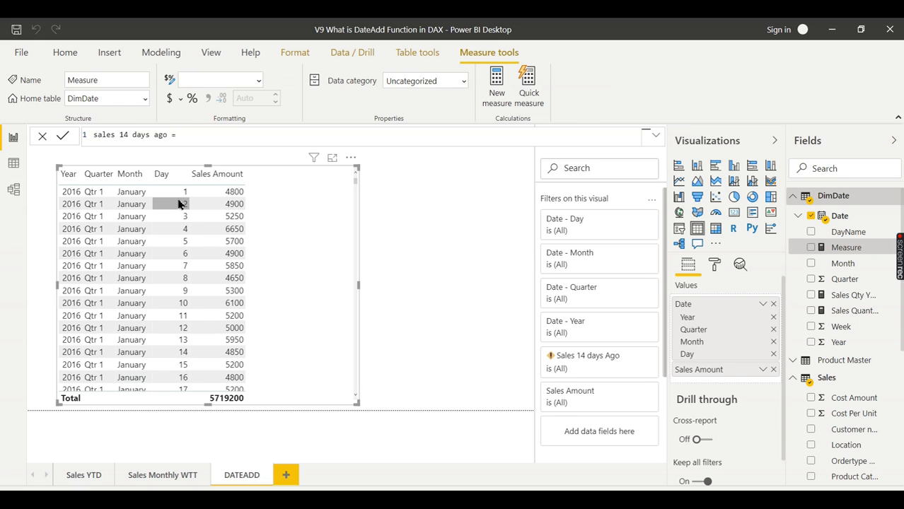
pyautogui.moveTo(224, 209)
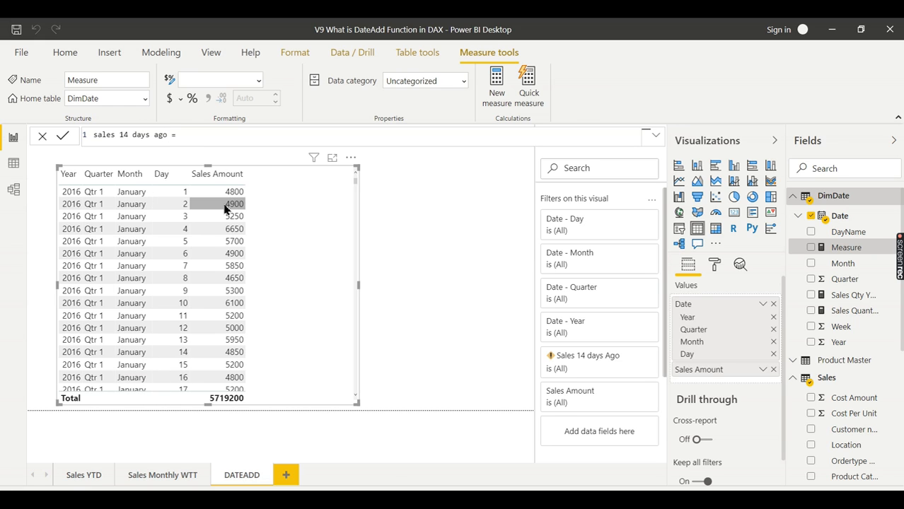
pyautogui.click(183, 136)
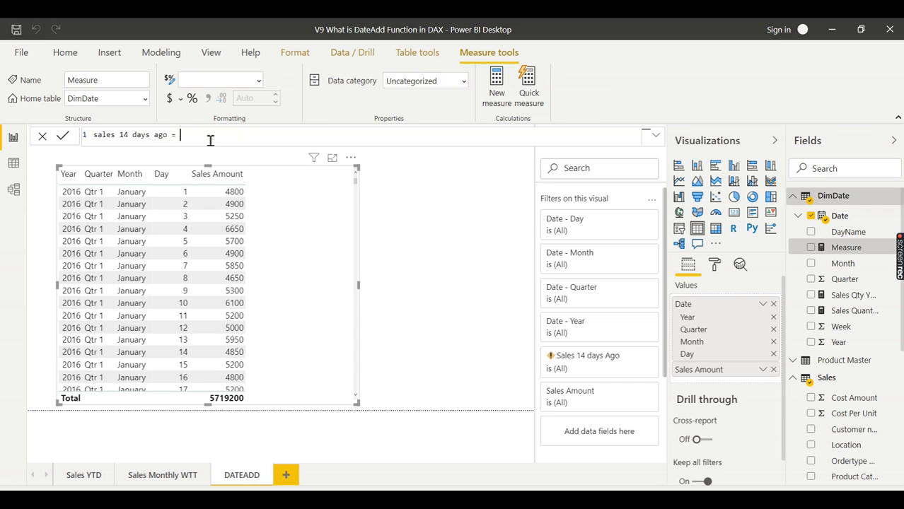
pyautogui.moveTo(147, 141)
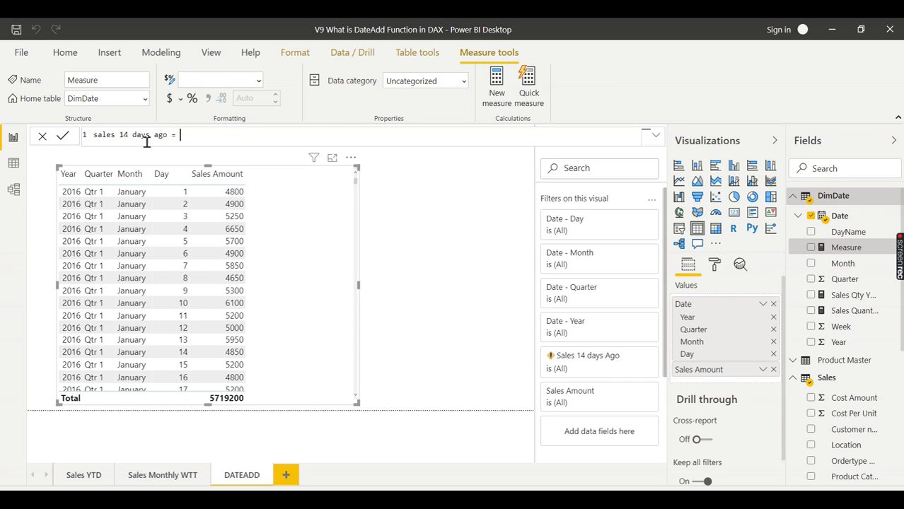
pyautogui.write('Ca')
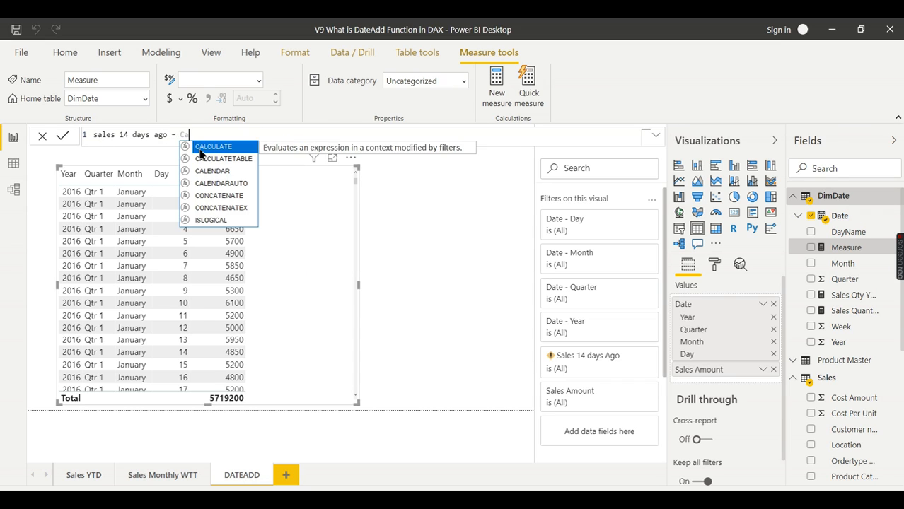
# Write CALCULATE(SUM(Sales[Sales Amount]), and begin the DATEADD call on the Date column
pyautogui.click(213, 146)
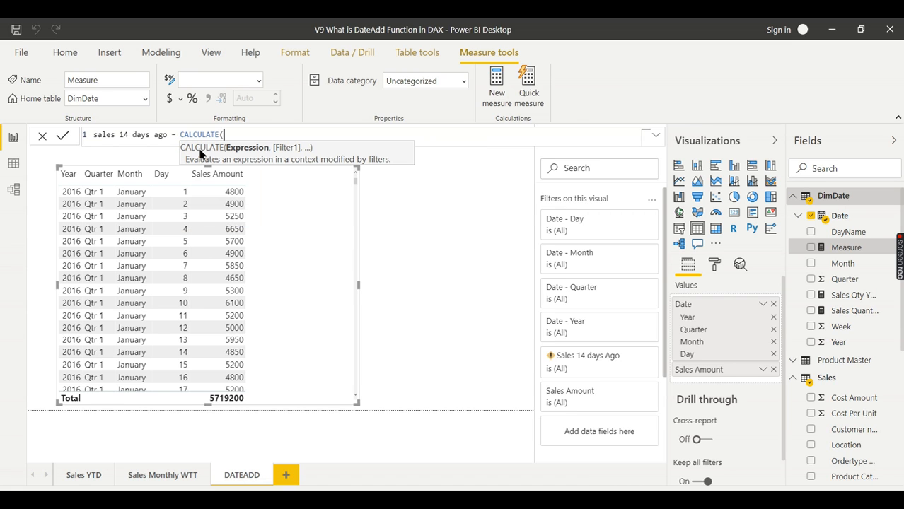
pyautogui.write('sum(Sales')
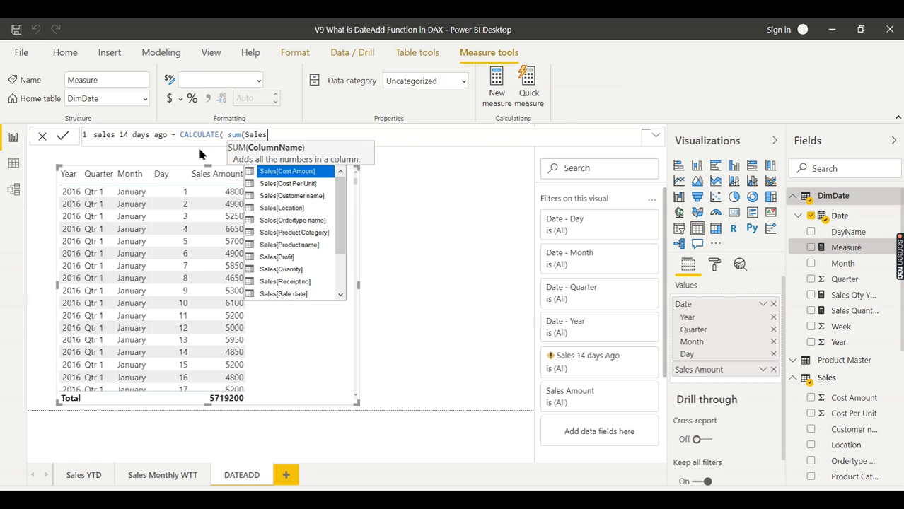
pyautogui.scroll(-3)
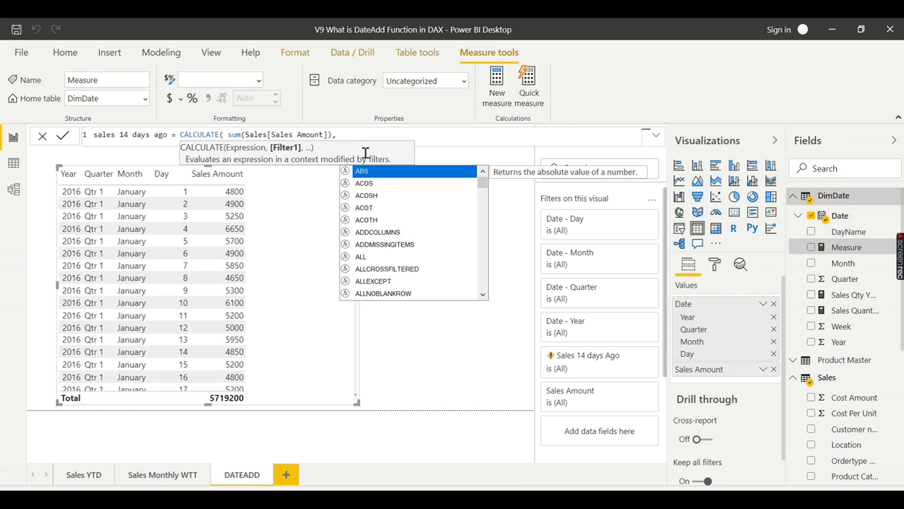
pyautogui.write('Date')
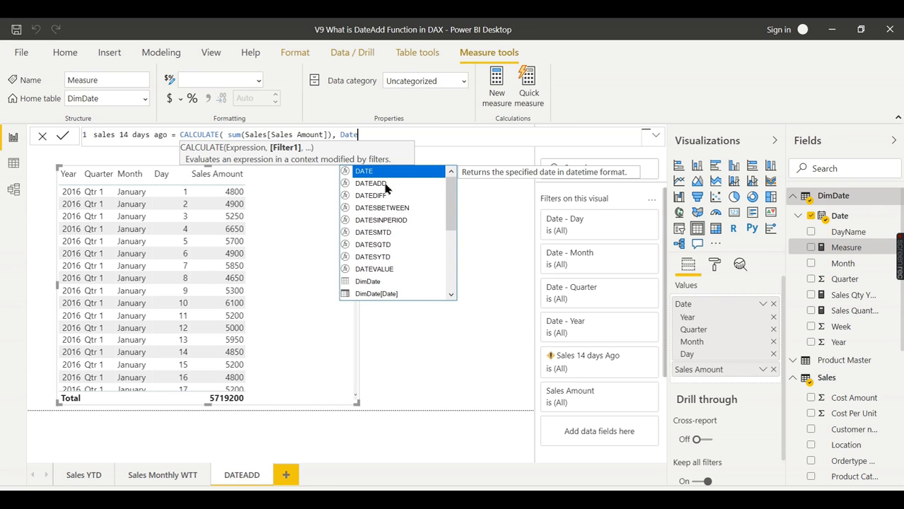
pyautogui.write('DATEADD(')
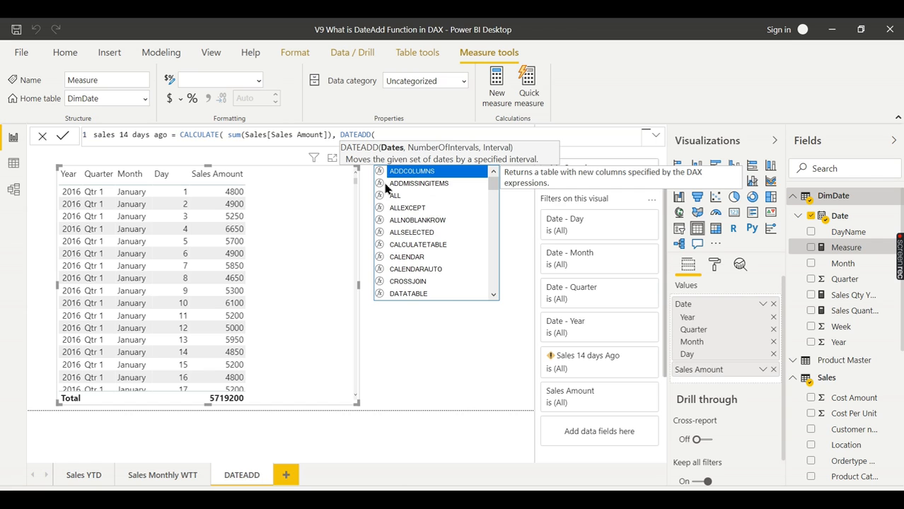
pyautogui.write('Date')
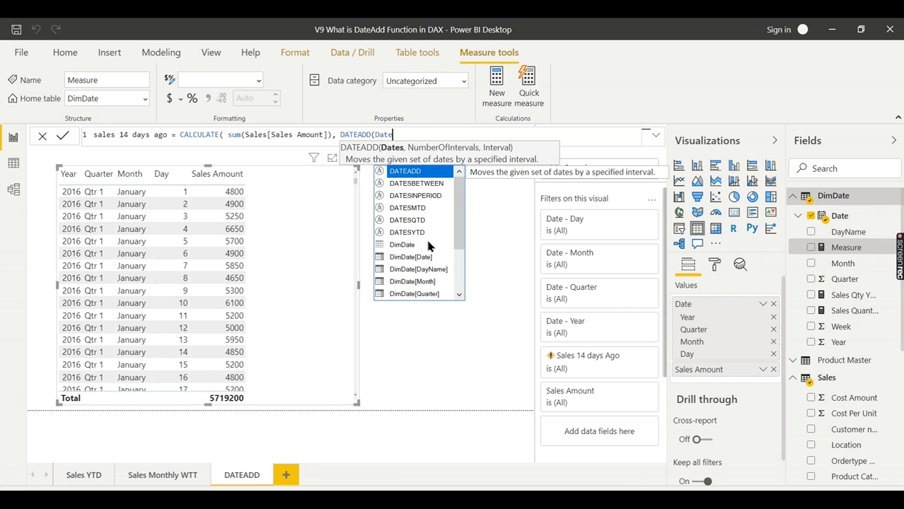
# Complete DATEADD with DimDate[Date].[Date], -14 and the DAY interval
pyautogui.click(401, 243)
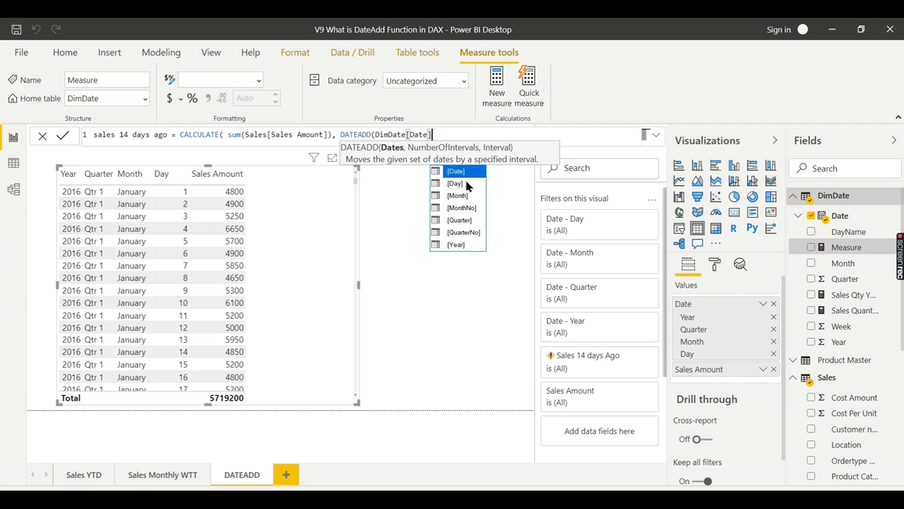
pyautogui.click(455, 171)
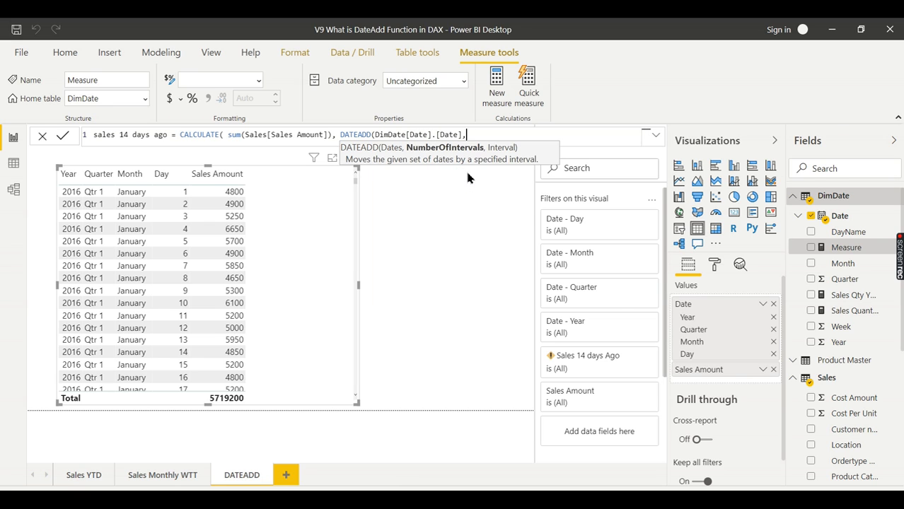
pyautogui.write('-14')
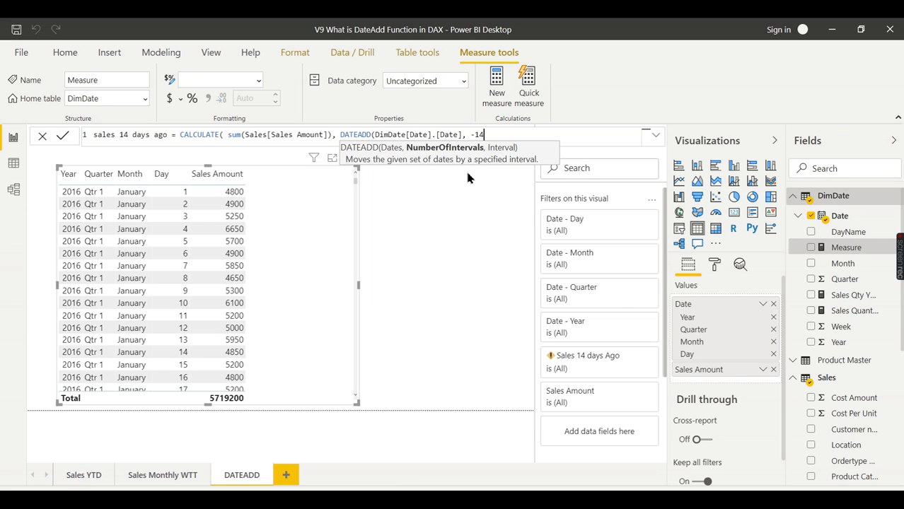
pyautogui.write(',')
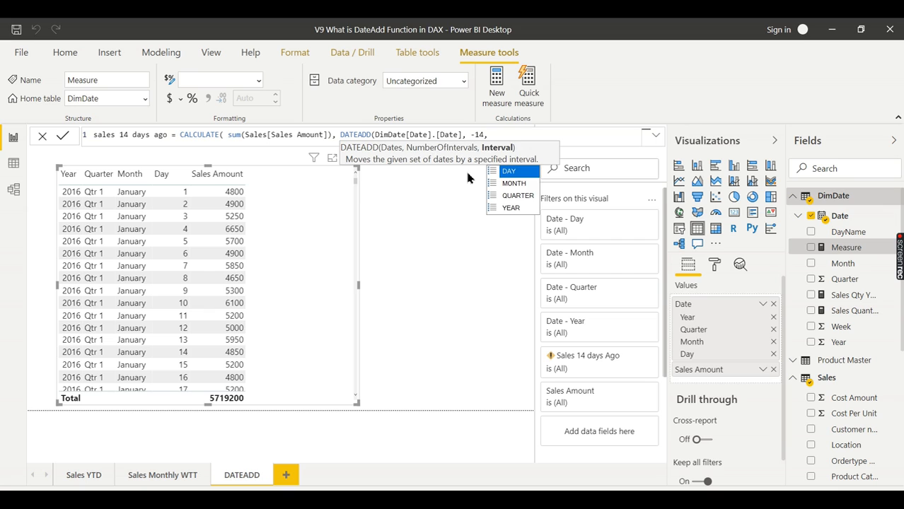
pyautogui.moveTo(509, 171)
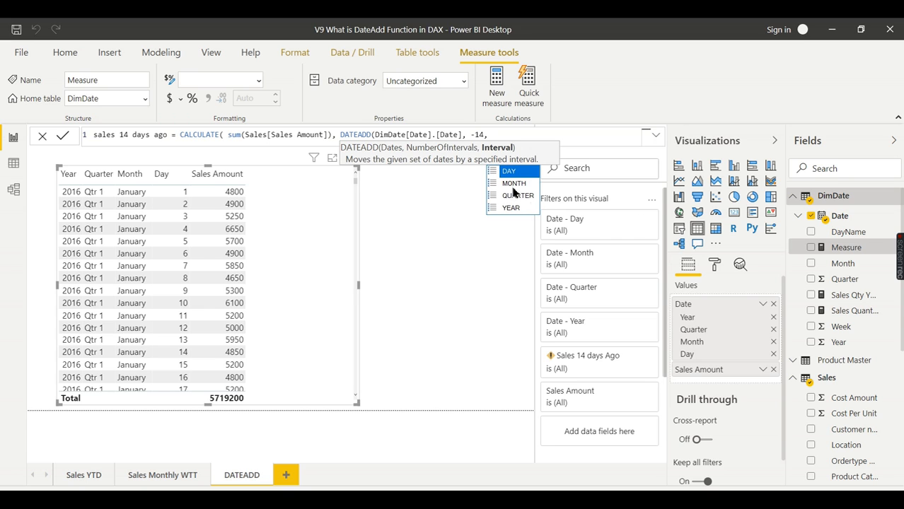
pyautogui.moveTo(520, 171)
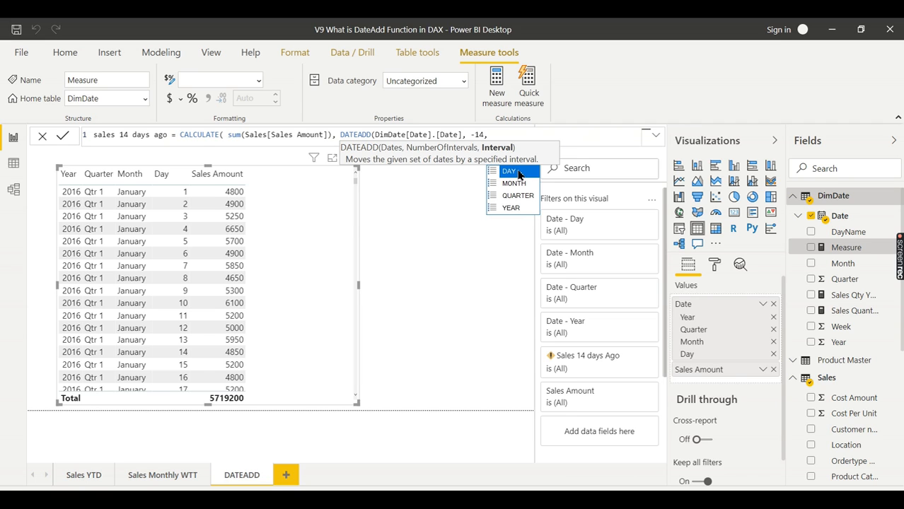
pyautogui.click(509, 171)
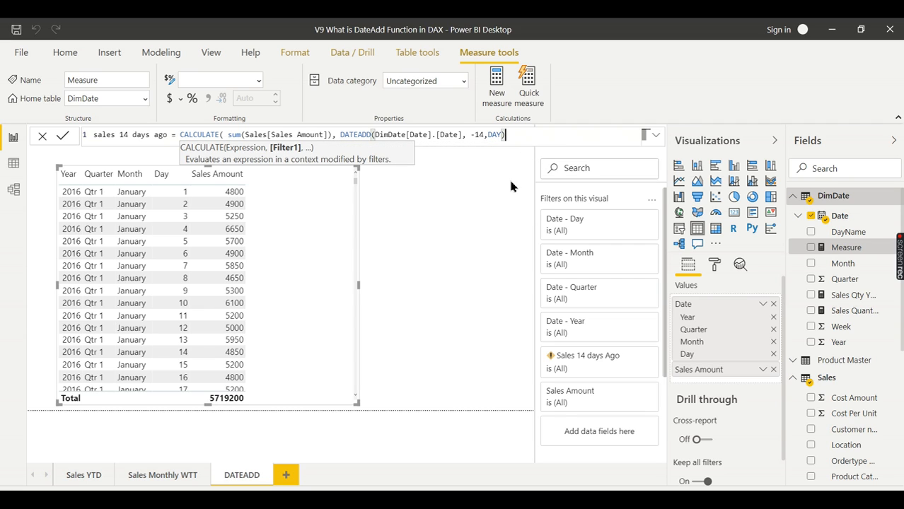
pyautogui.moveTo(499, 191)
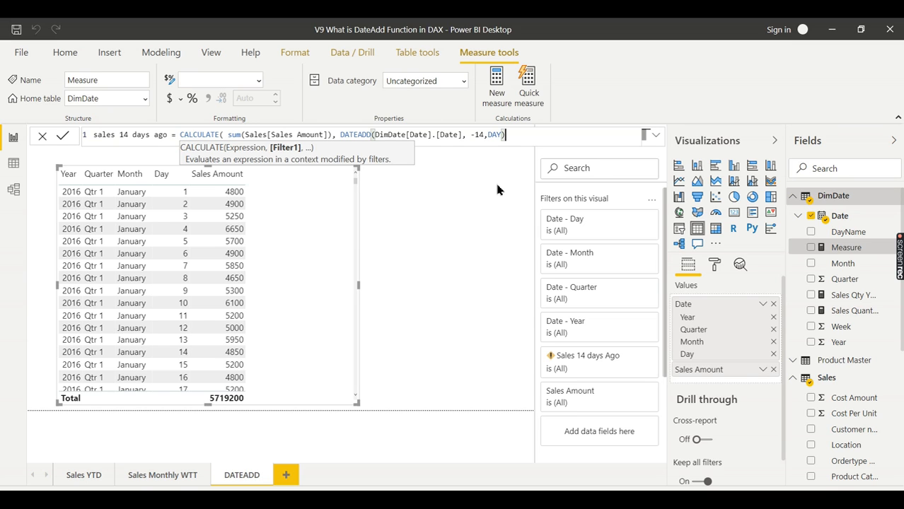
pyautogui.moveTo(490, 144)
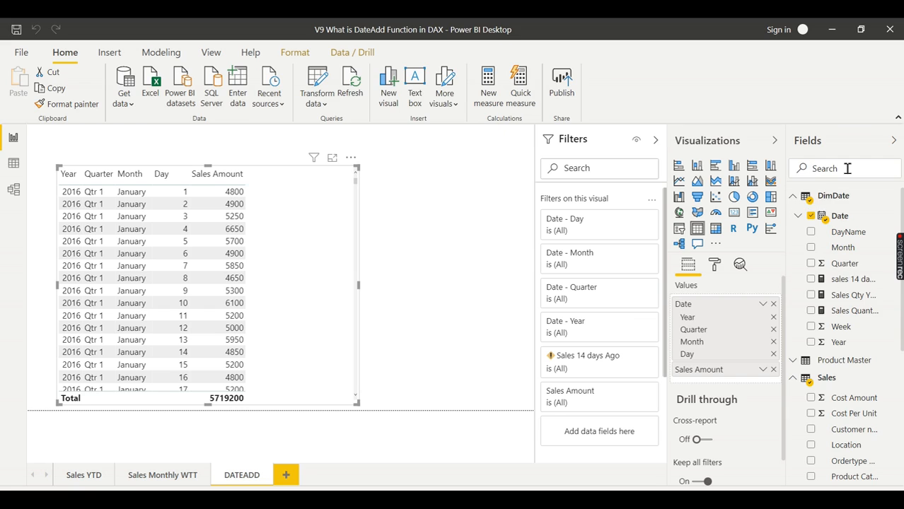
# Add the sales 14 days ago measure to the daily table, then add a blank report page
pyautogui.write('14')
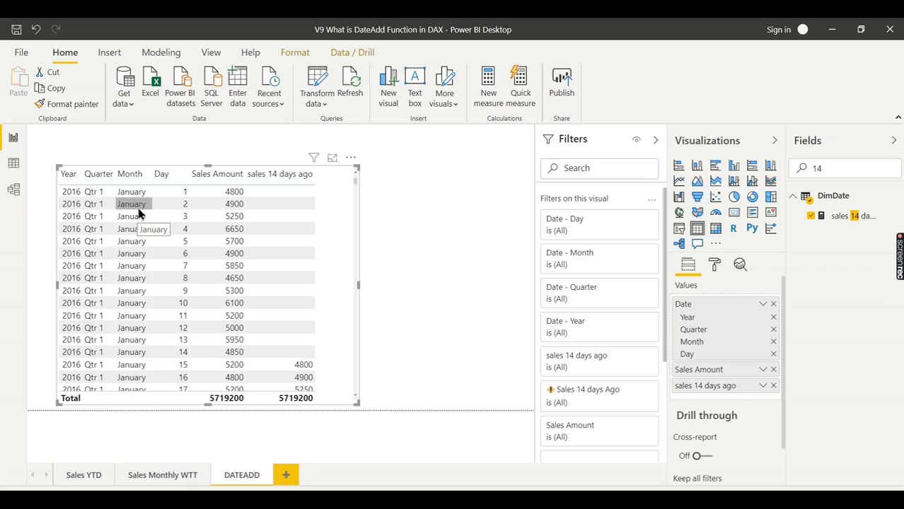
pyautogui.moveTo(346, 210)
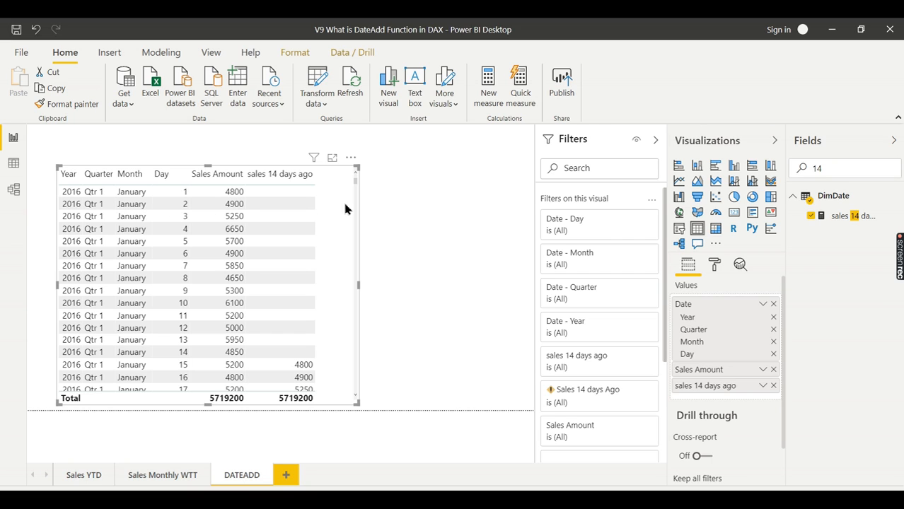
pyautogui.moveTo(347, 247)
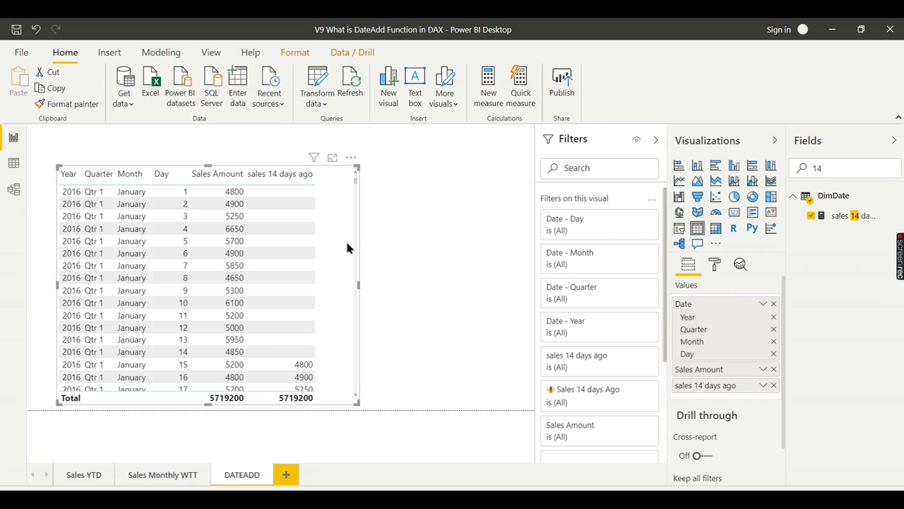
pyautogui.moveTo(385, 269)
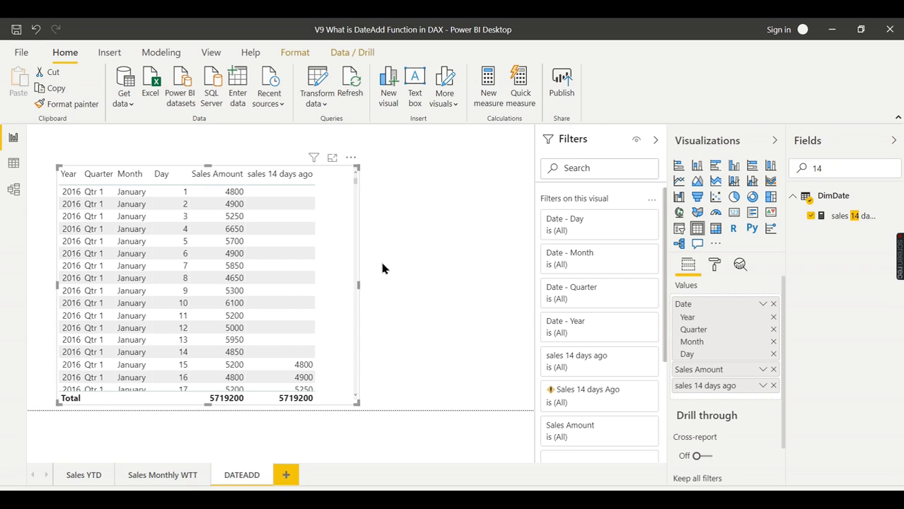
pyautogui.moveTo(548, 337)
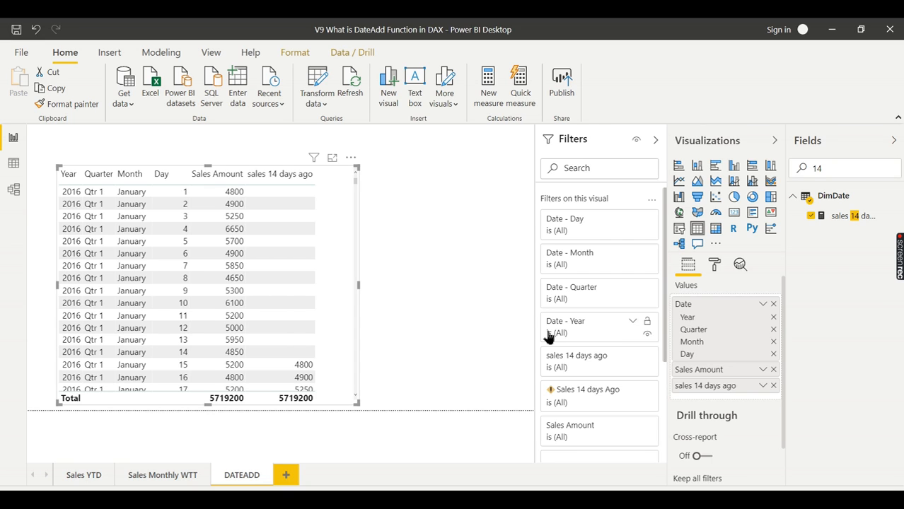
pyautogui.moveTo(738, 161)
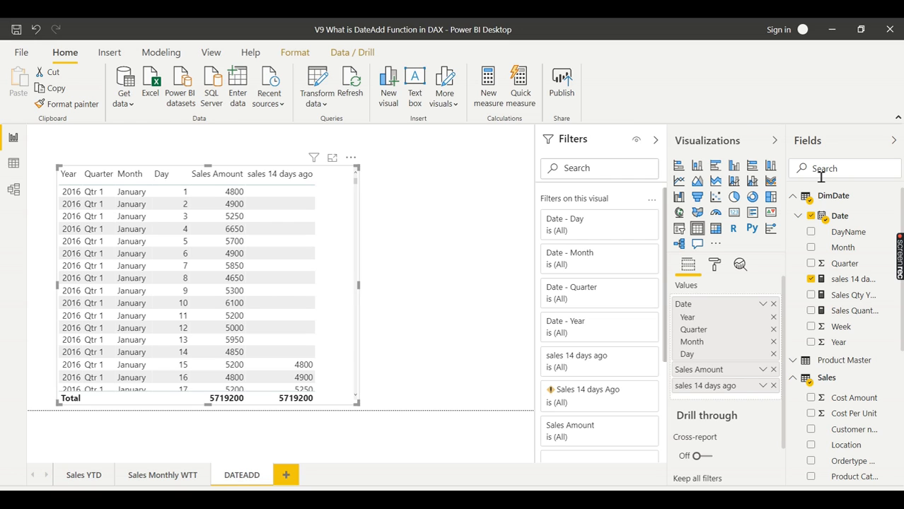
pyautogui.moveTo(560, 384)
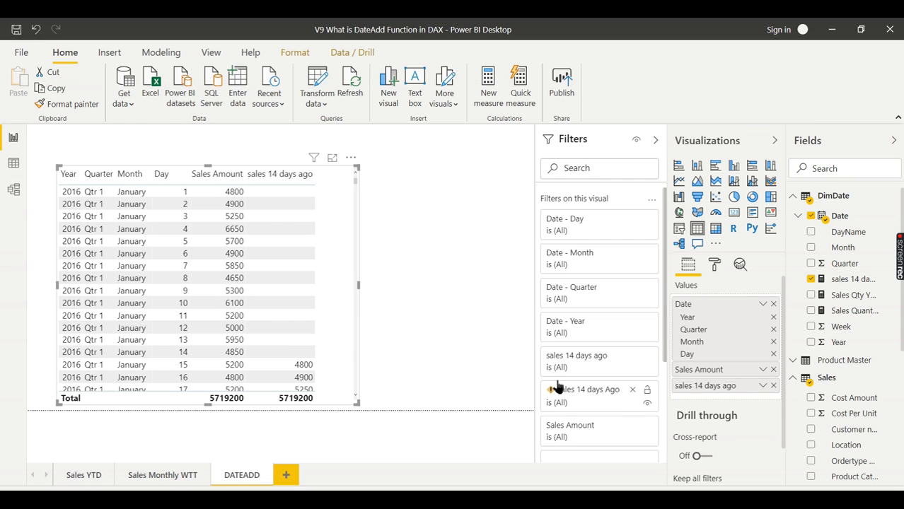
pyautogui.moveTo(352, 270)
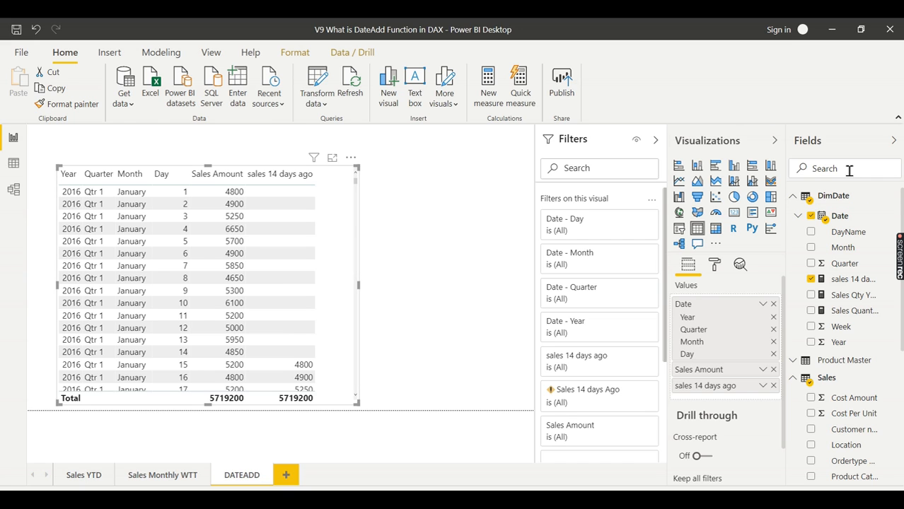
pyautogui.moveTo(345, 214)
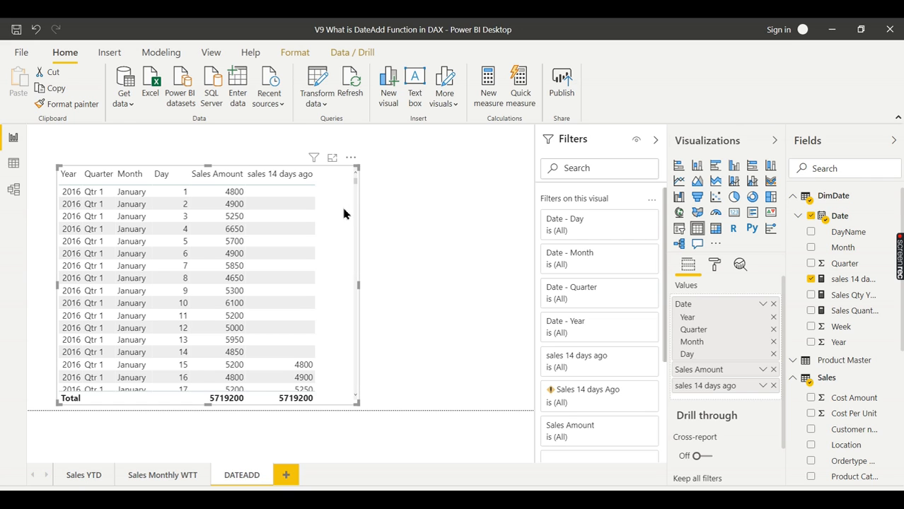
pyautogui.moveTo(747, 332)
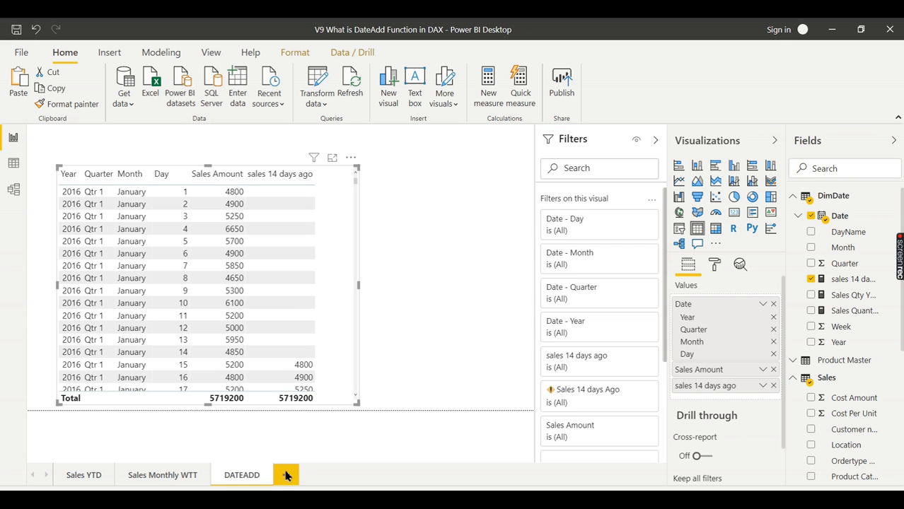
pyautogui.click(286, 475)
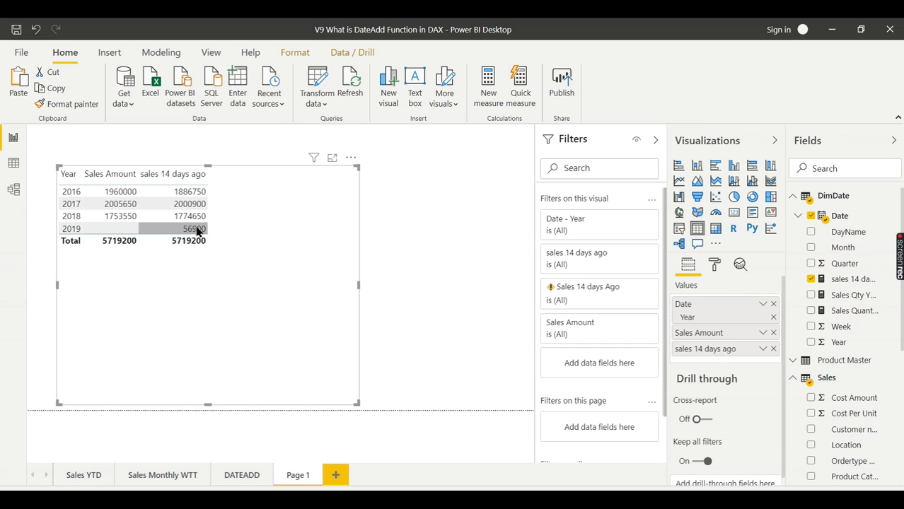
pyautogui.moveTo(191, 234)
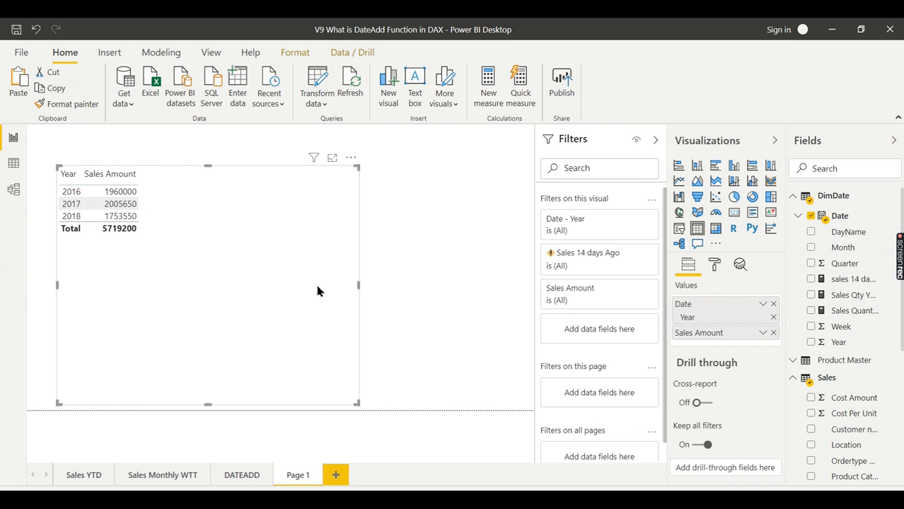
pyautogui.moveTo(172, 253)
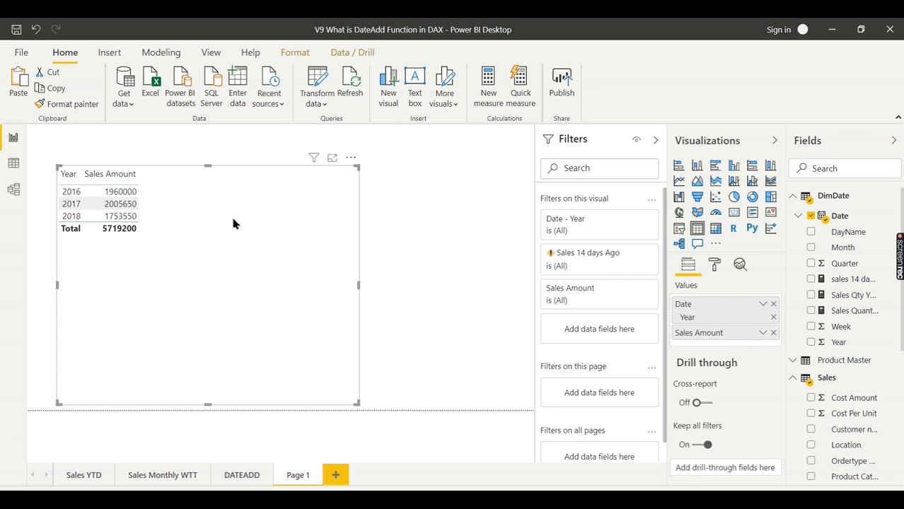
pyautogui.moveTo(120, 215)
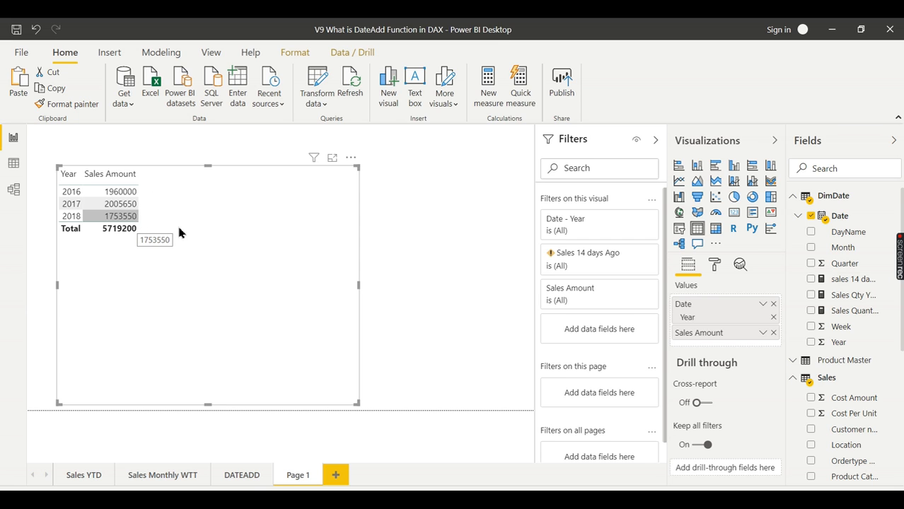
pyautogui.moveTo(333, 272)
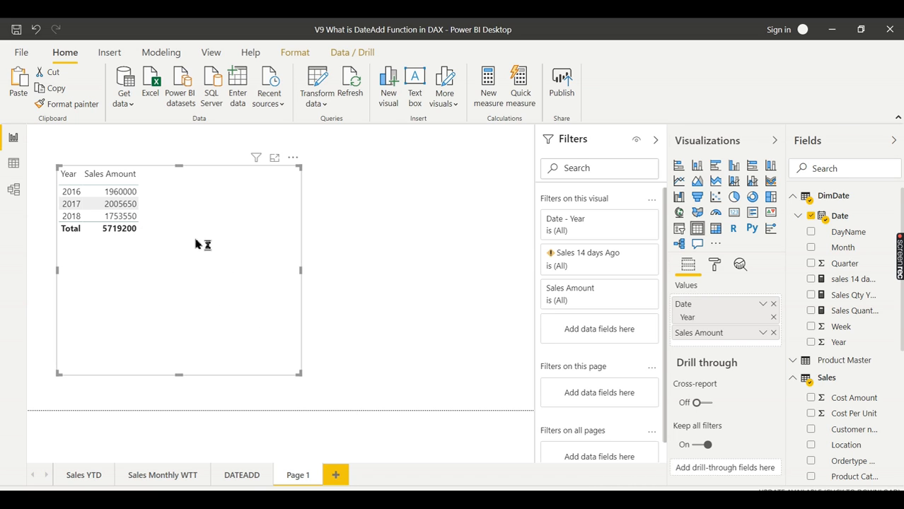
pyautogui.moveTo(85, 226)
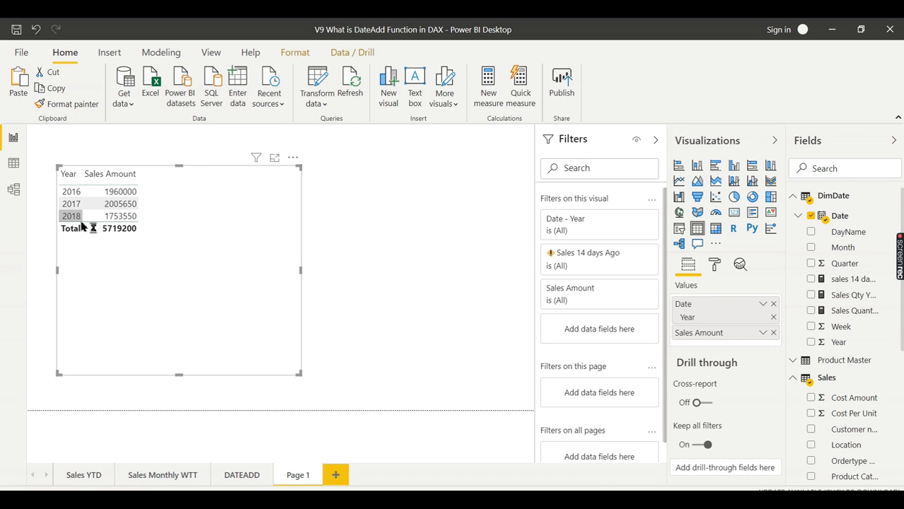
pyautogui.moveTo(150, 190)
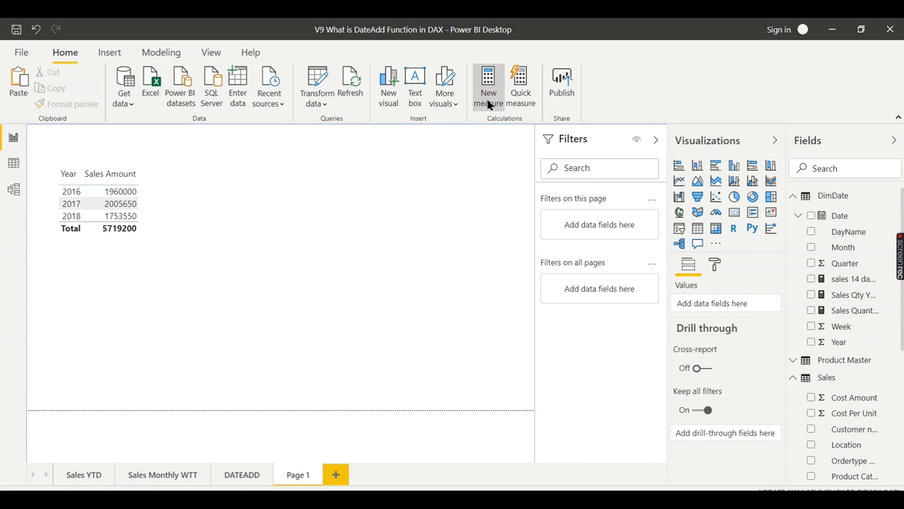
# Create a new measure in the Sales table and select its default name for replacement
pyautogui.click(487, 81)
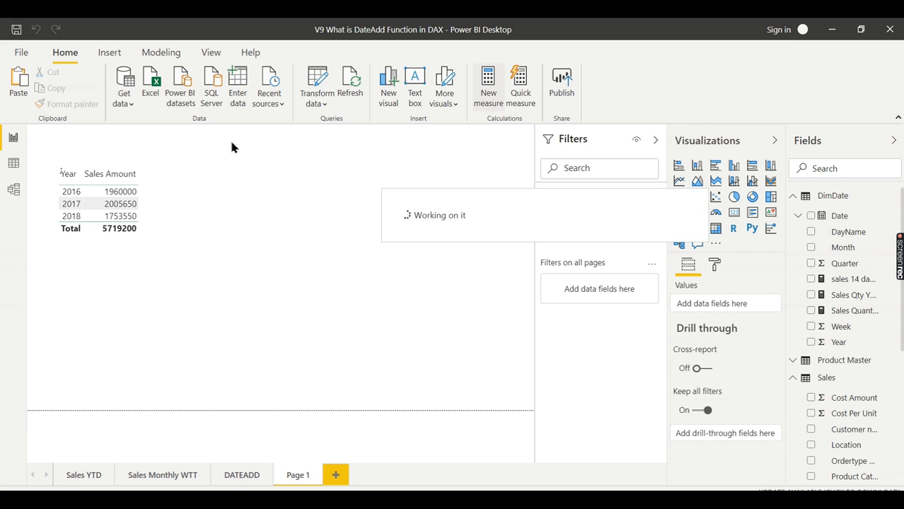
pyautogui.click(488, 85)
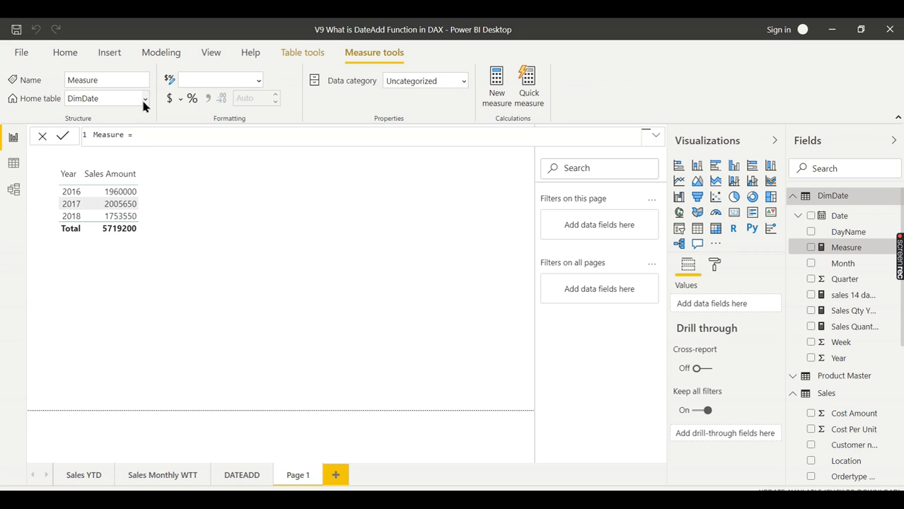
pyautogui.click(65, 52)
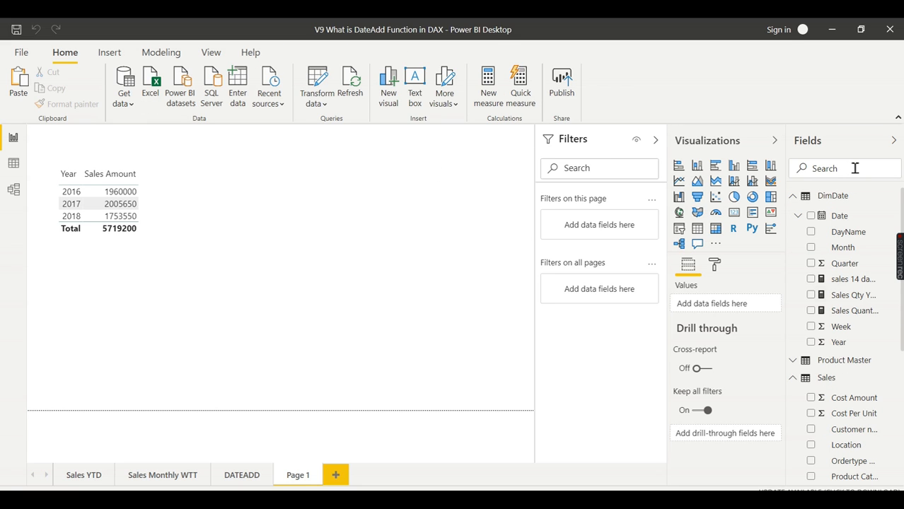
pyautogui.moveTo(624, 140)
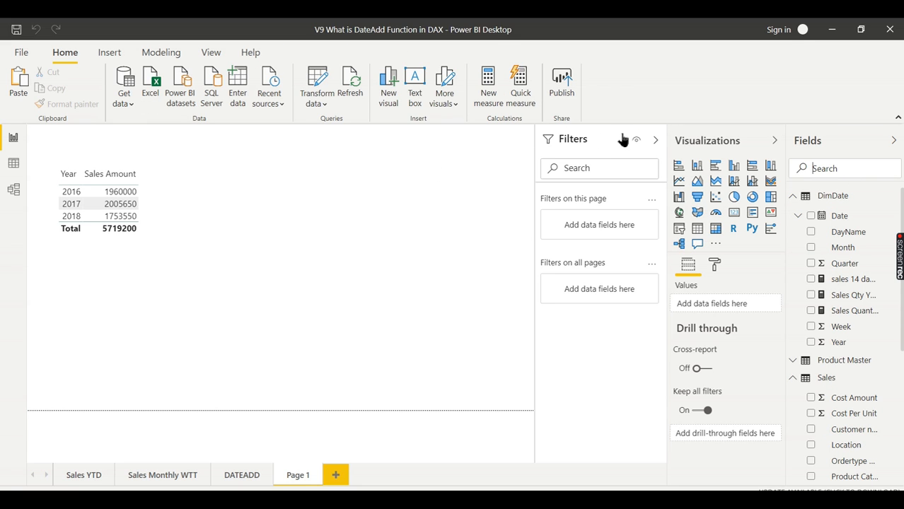
pyautogui.moveTo(897, 379)
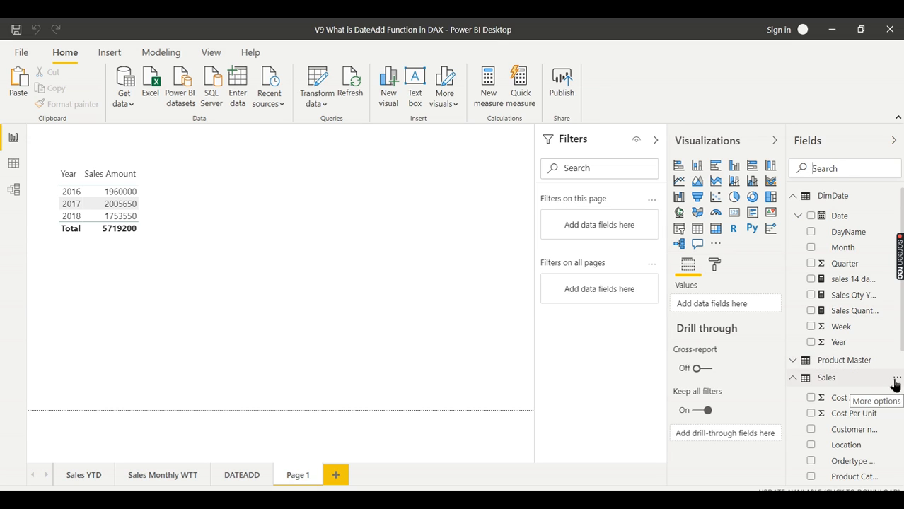
pyautogui.click(897, 377)
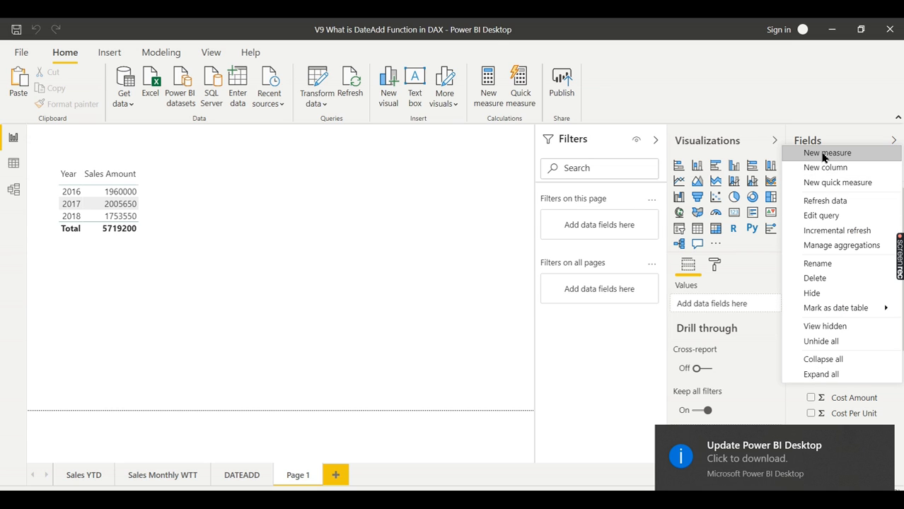
pyautogui.click(826, 152)
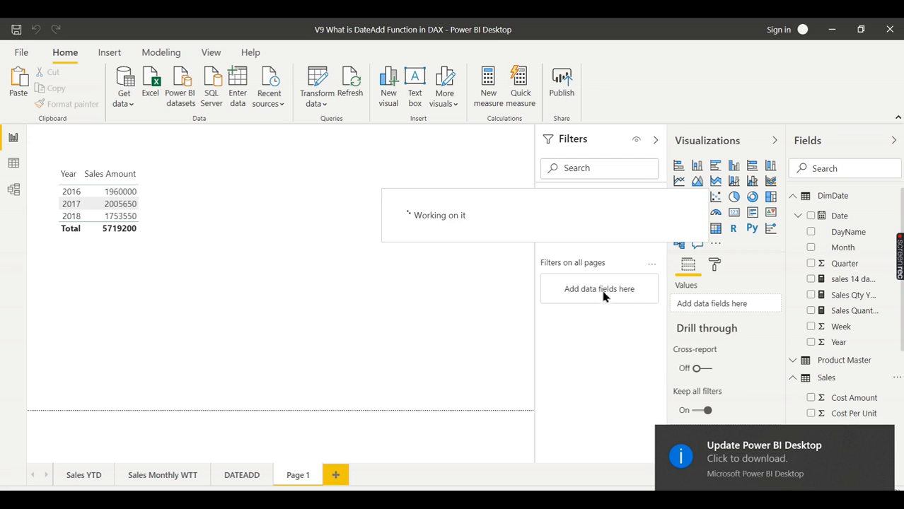
pyautogui.click(488, 80)
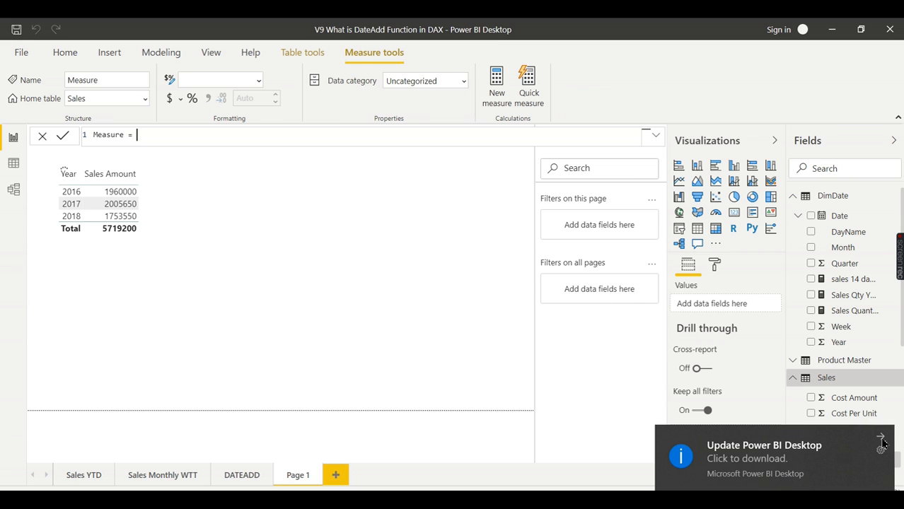
pyautogui.doubleClick(107, 135)
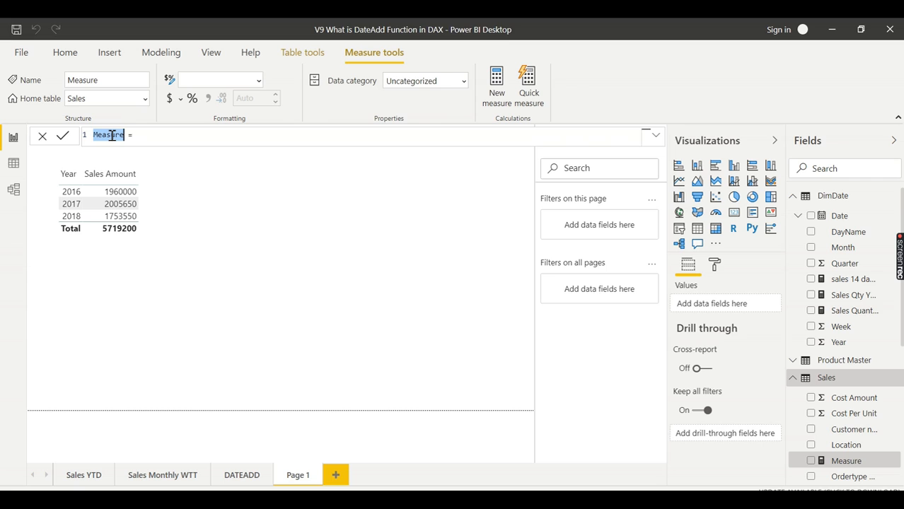
# Name the measure '2 years ago' and write CALCULATE(SUM(Sales[Sales Amount])
pyautogui.write('@ years')
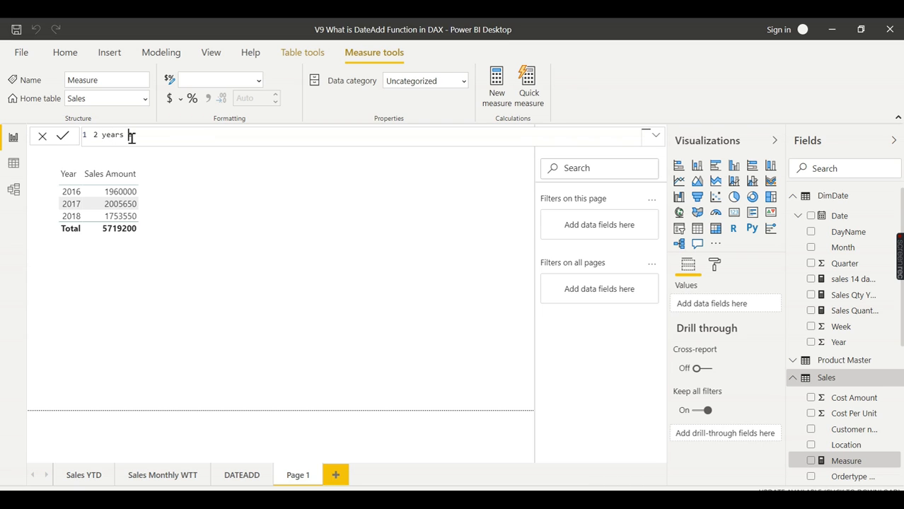
pyautogui.write('ago=')
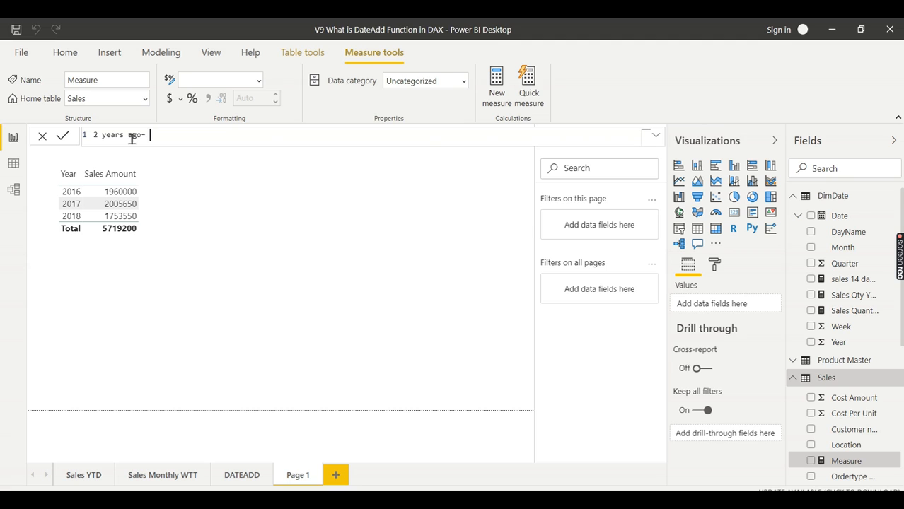
pyautogui.write('calcu')
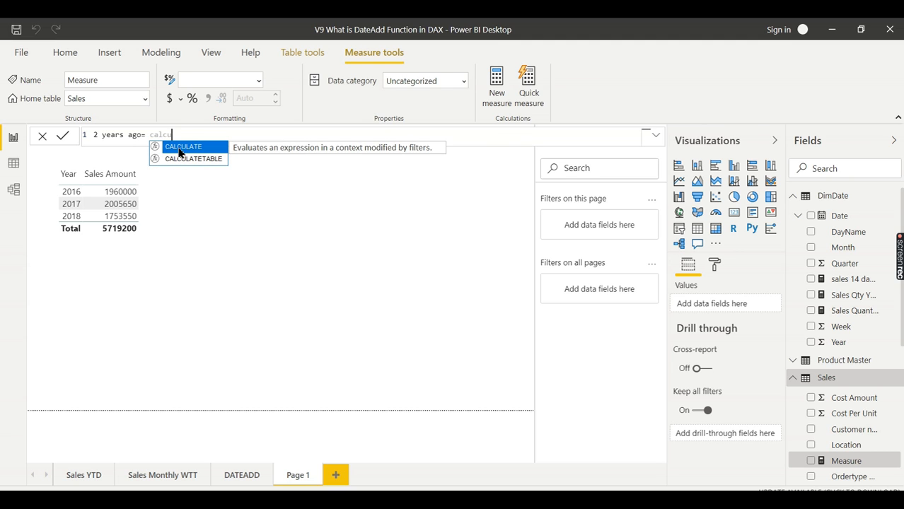
pyautogui.write('CALCULATE(sum(')
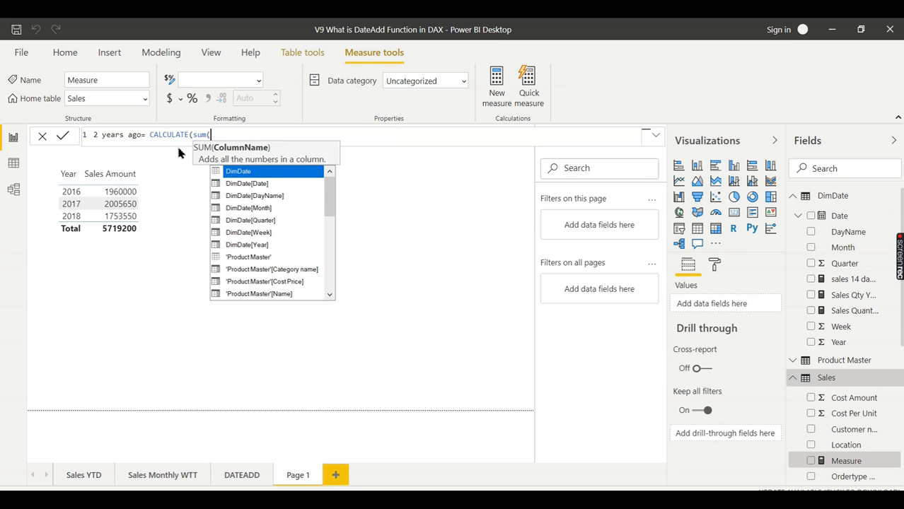
pyautogui.write('sale amo')
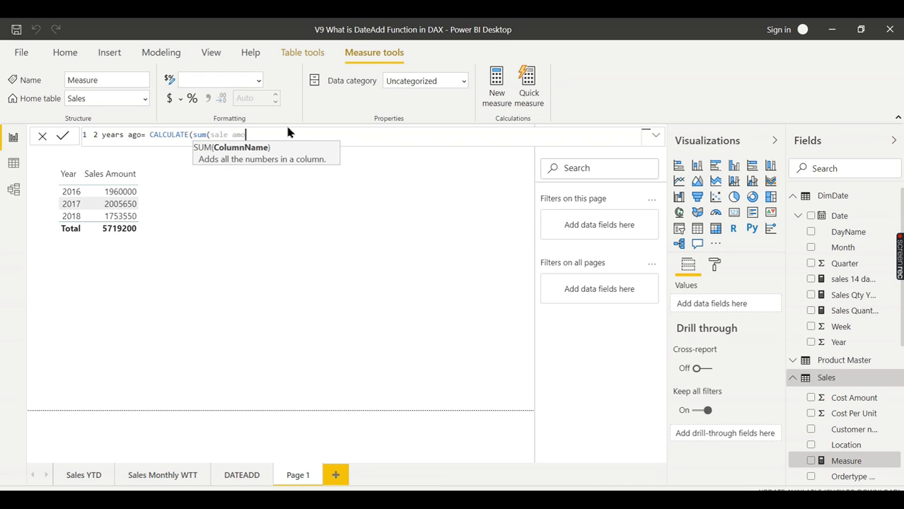
pyautogui.write('sal')
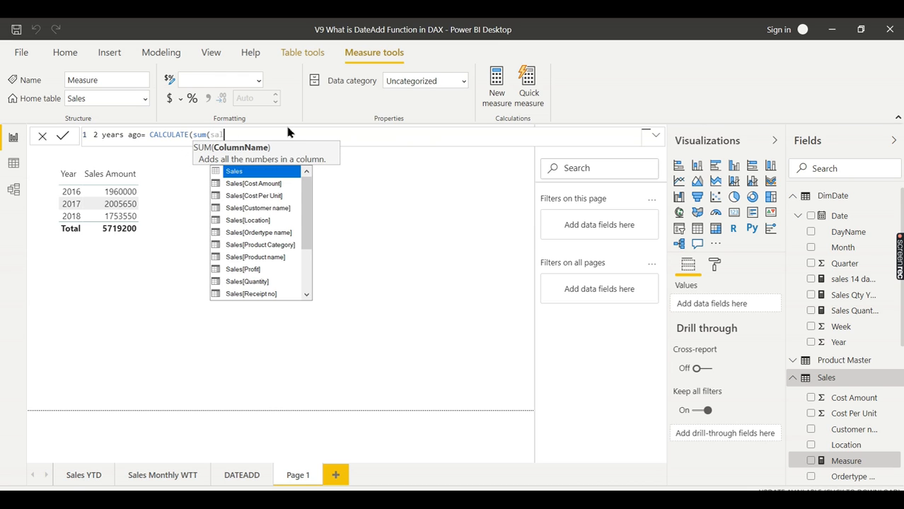
pyautogui.scroll(-3)
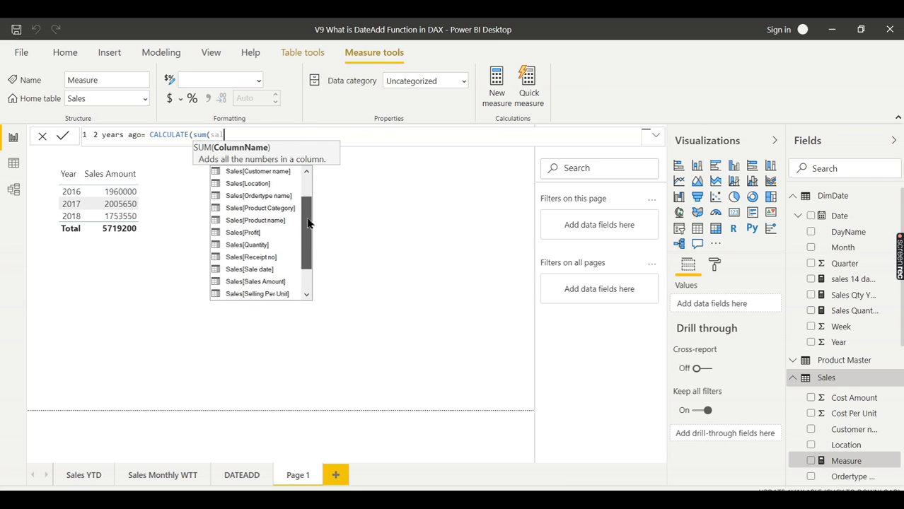
pyautogui.click(255, 281)
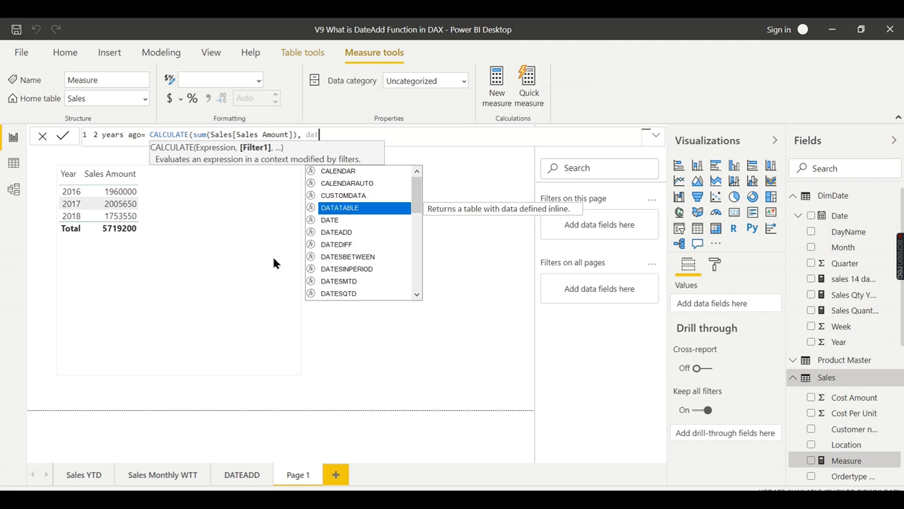
# Finish with DATEADD(DimDate[Date].[Date], -2, YEAR) and commit the measure
pyautogui.write('date')
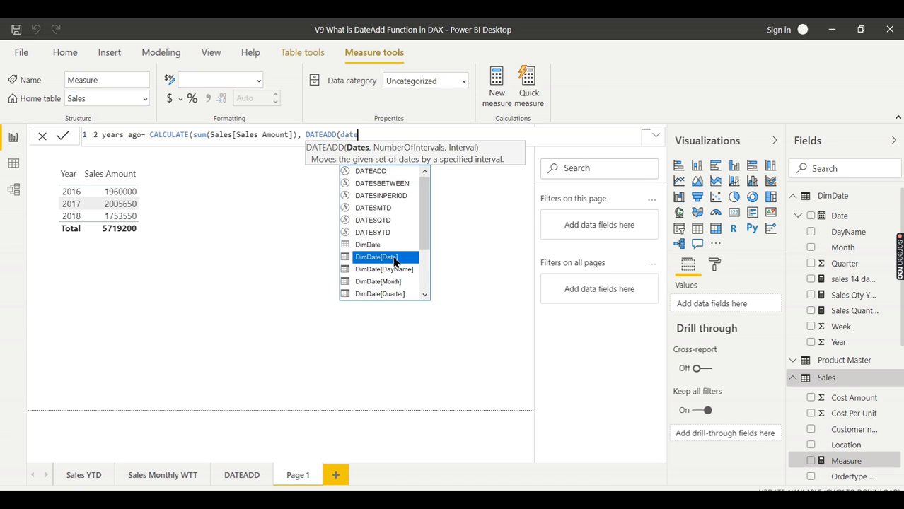
pyautogui.click(374, 256)
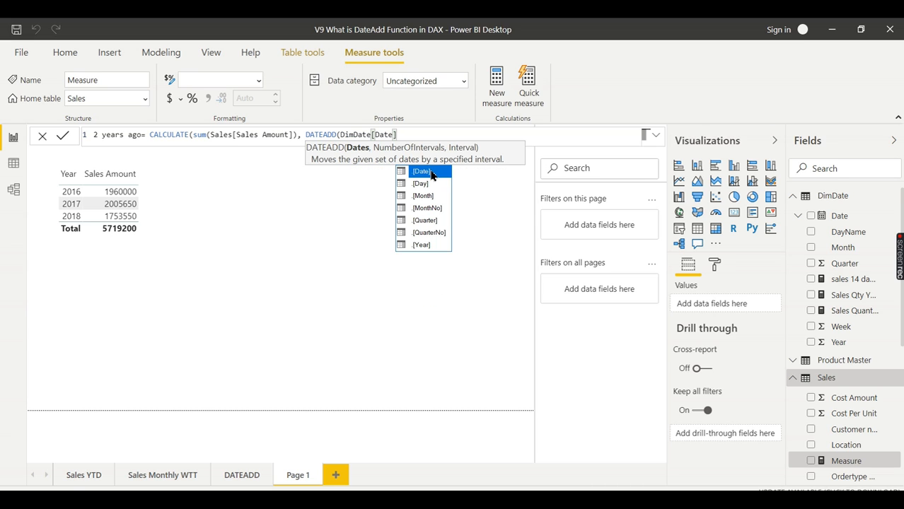
pyautogui.click(421, 171)
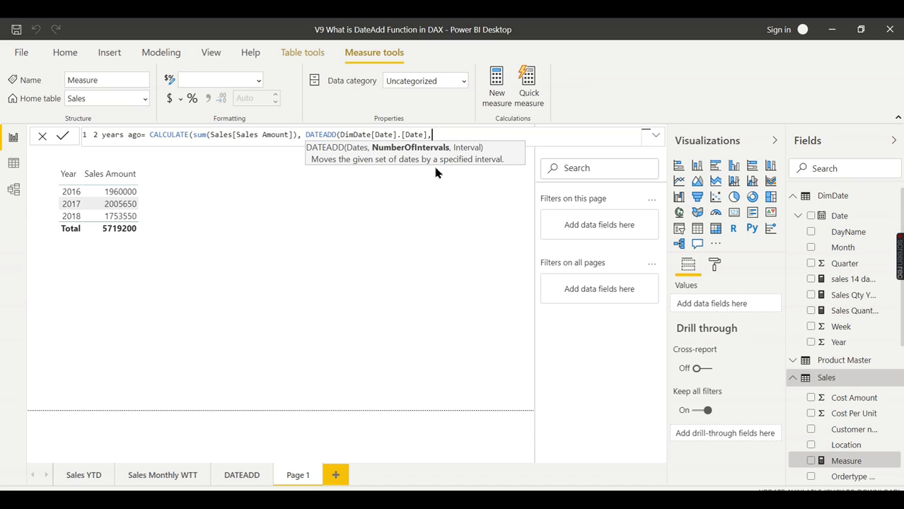
pyautogui.write('2')
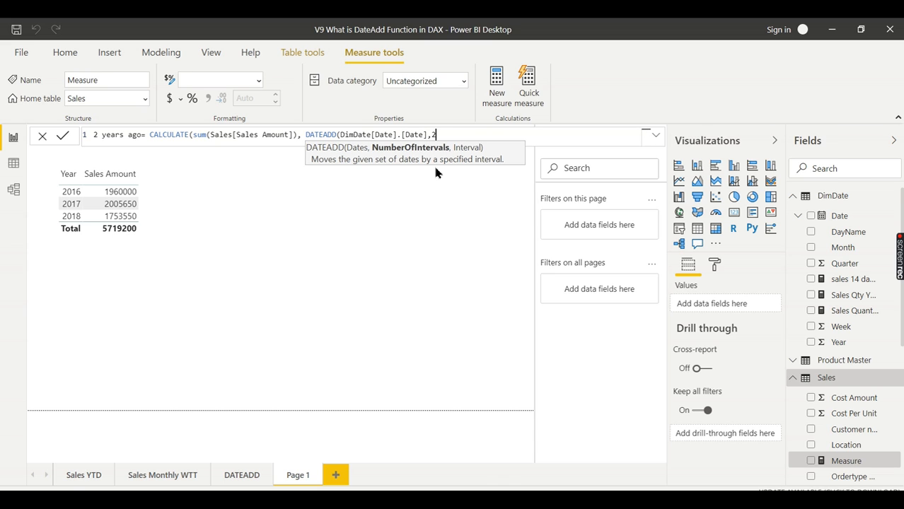
pyautogui.write(',')
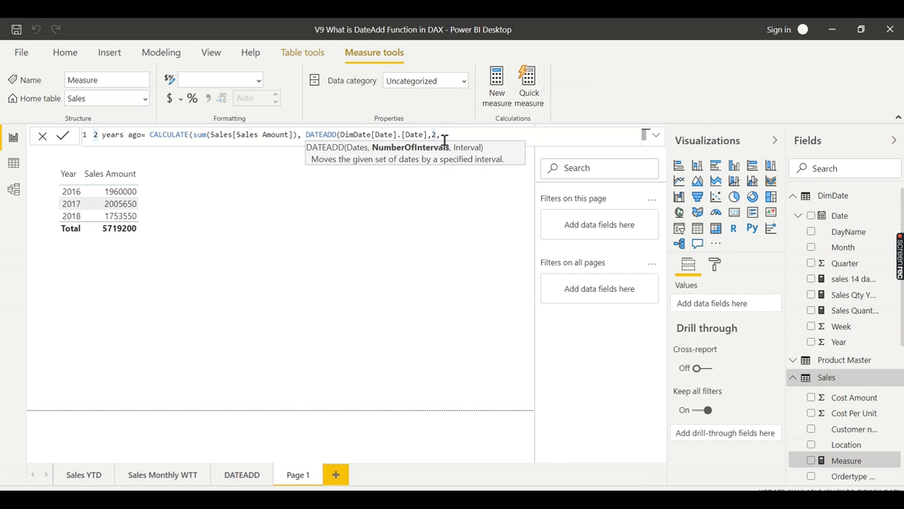
pyautogui.write('-')
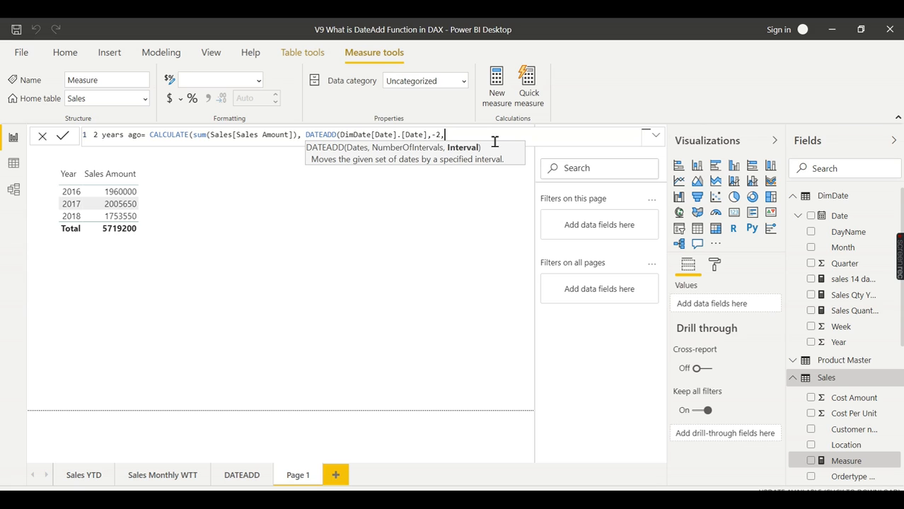
pyautogui.write('Ye')
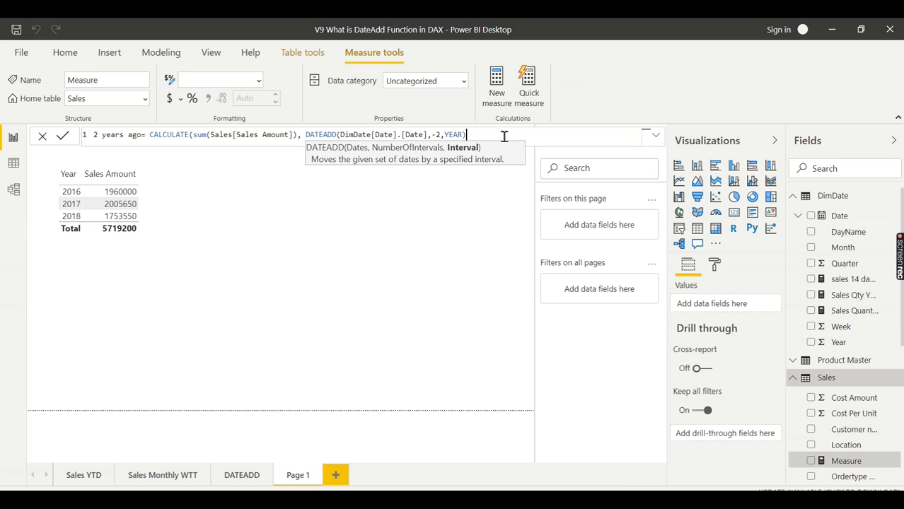
pyautogui.write(')')
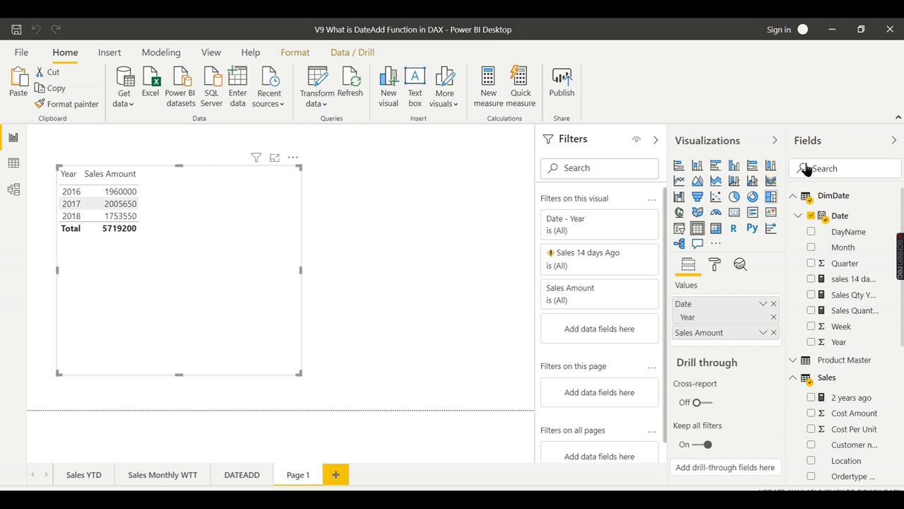
# Add the Date hierarchy, Sales Amount and 2 years ago to the table visual
pyautogui.write('2')
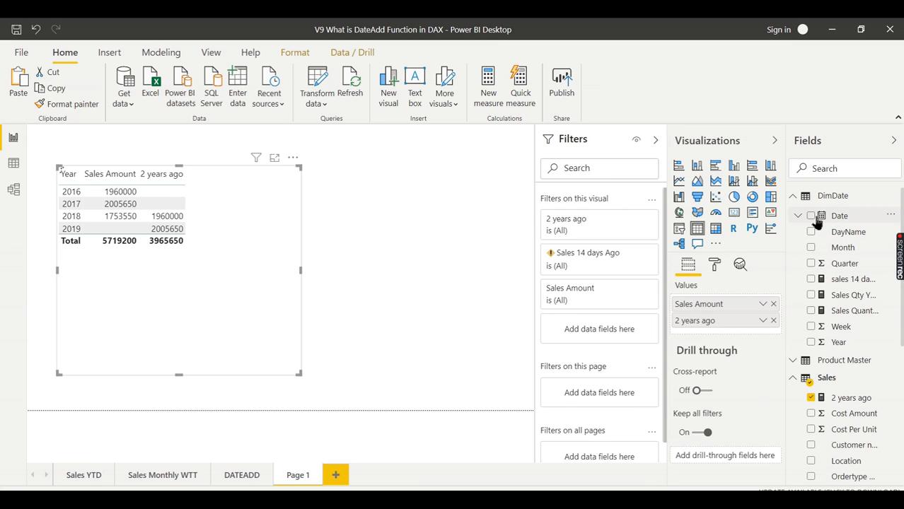
pyautogui.click(812, 215)
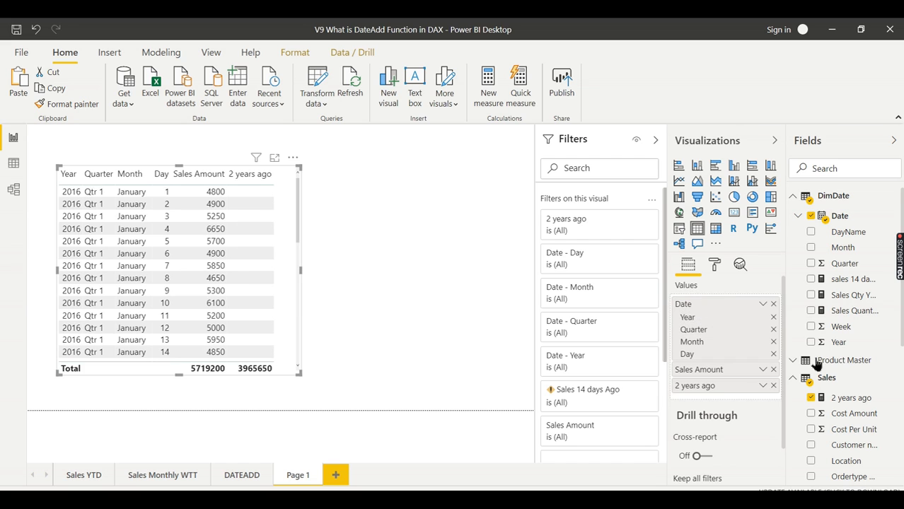
pyautogui.moveTo(789, 346)
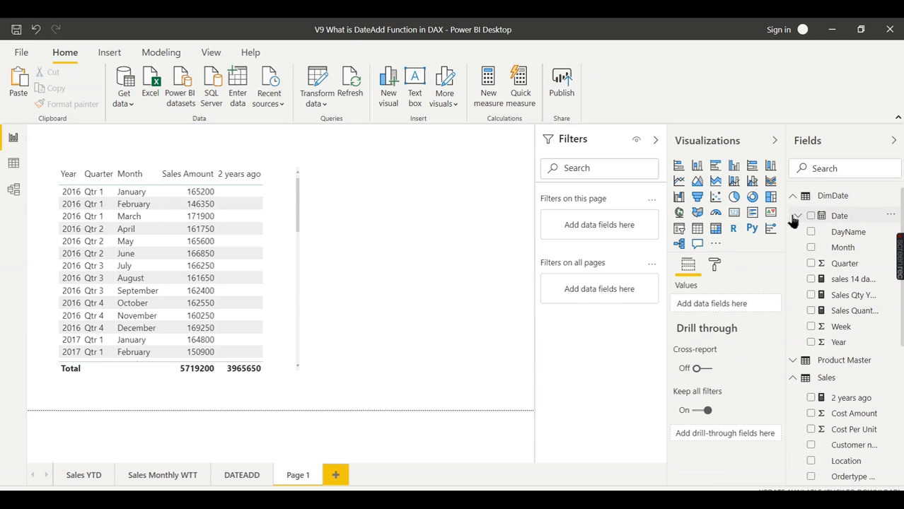
pyautogui.click(812, 215)
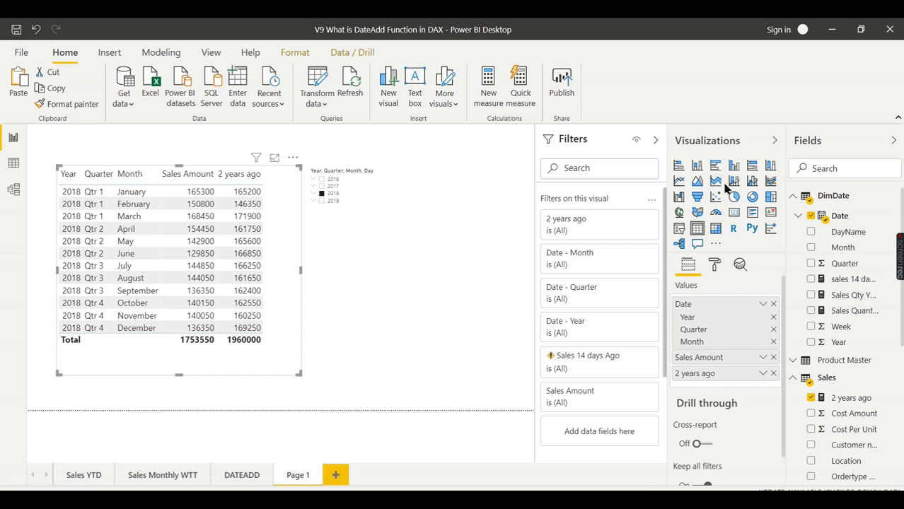
# Convert the table into a clustered column chart of Sales Amount vs 2 years ago
pyautogui.click(732, 166)
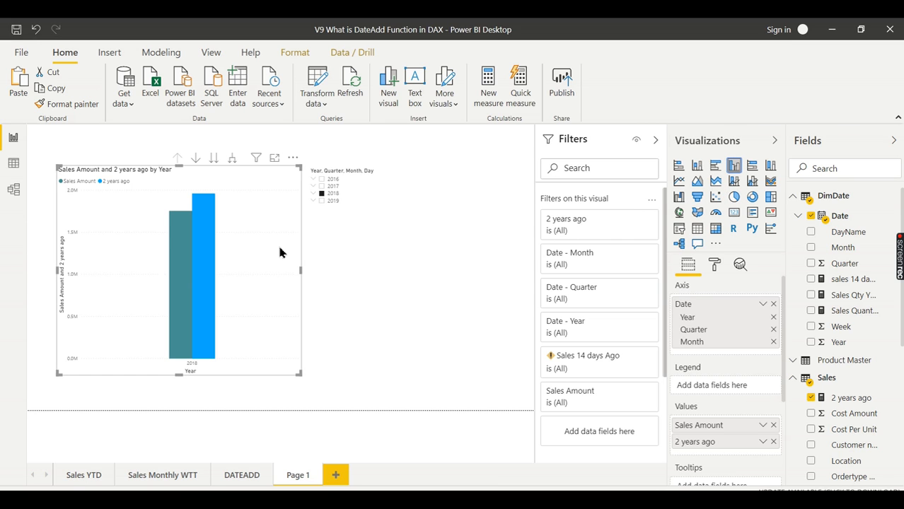
pyautogui.moveTo(196, 161)
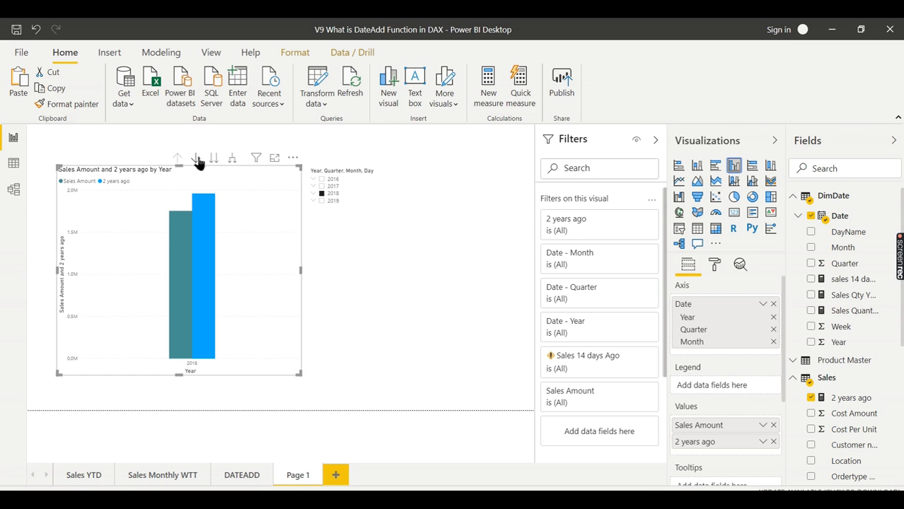
pyautogui.moveTo(178, 280)
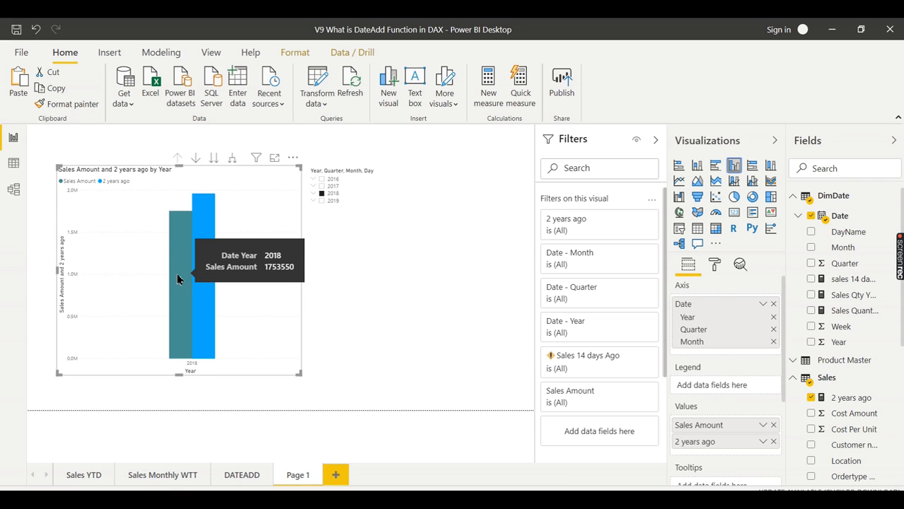
pyautogui.moveTo(187, 276)
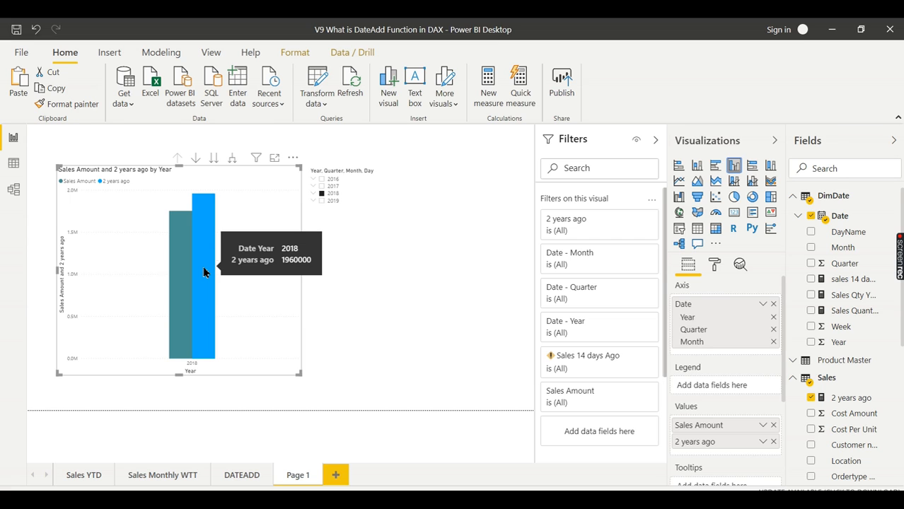
# Drill the chart from Year to Quarter, showing Qtr 1 to Qtr 4
pyautogui.click(213, 158)
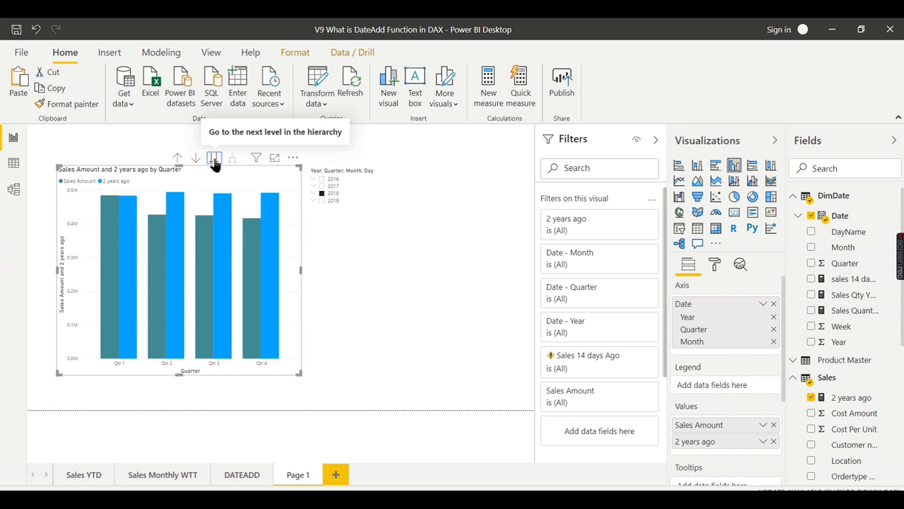
pyautogui.moveTo(143, 214)
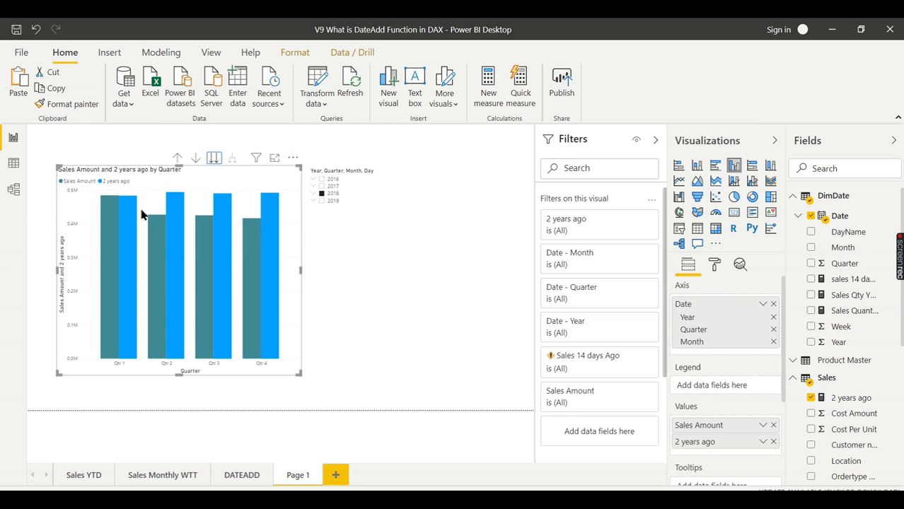
pyautogui.moveTo(214, 158)
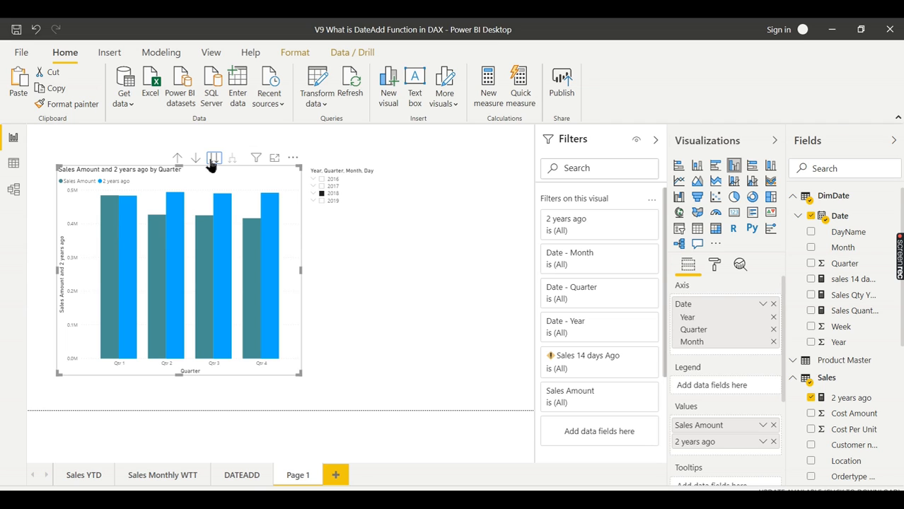
pyautogui.moveTo(148, 204)
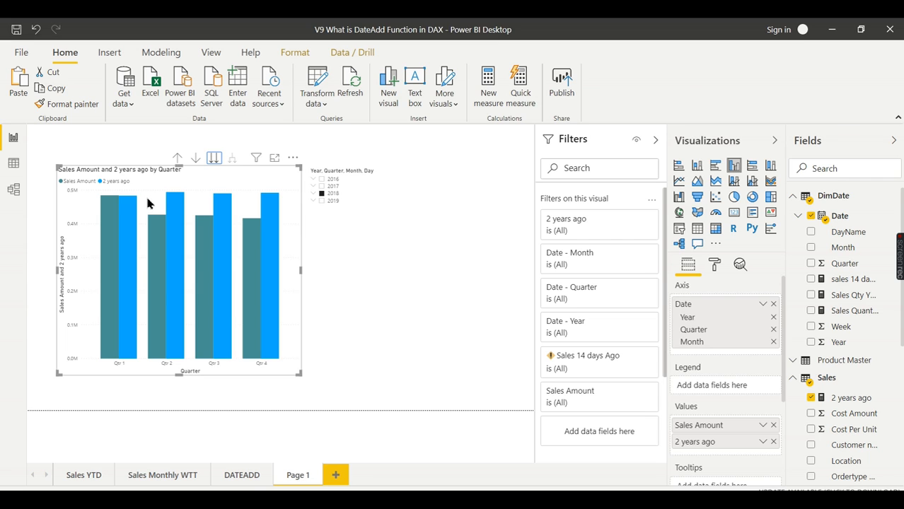
pyautogui.moveTo(289, 198)
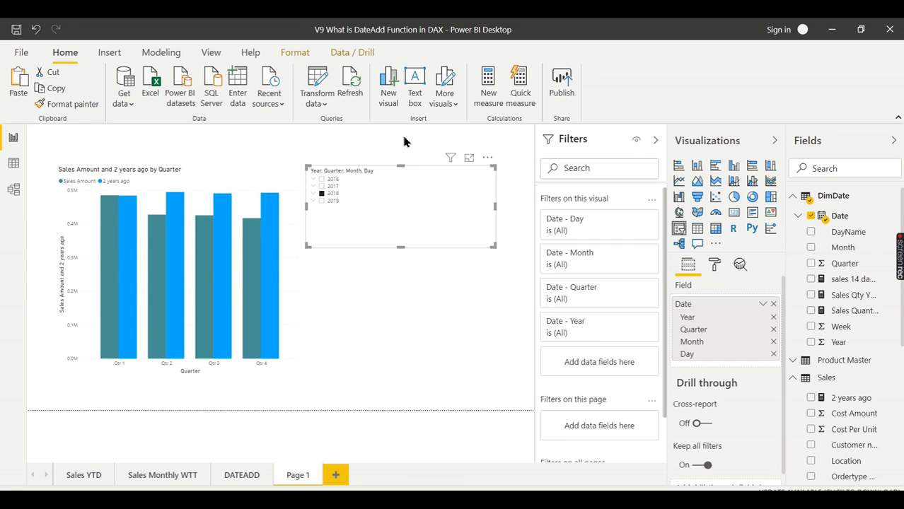
pyautogui.moveTo(823, 142)
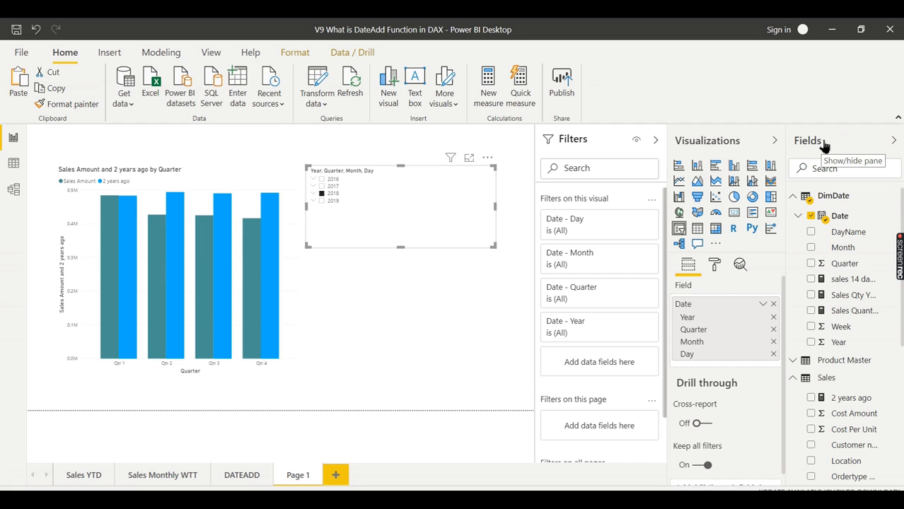
pyautogui.moveTo(847, 169)
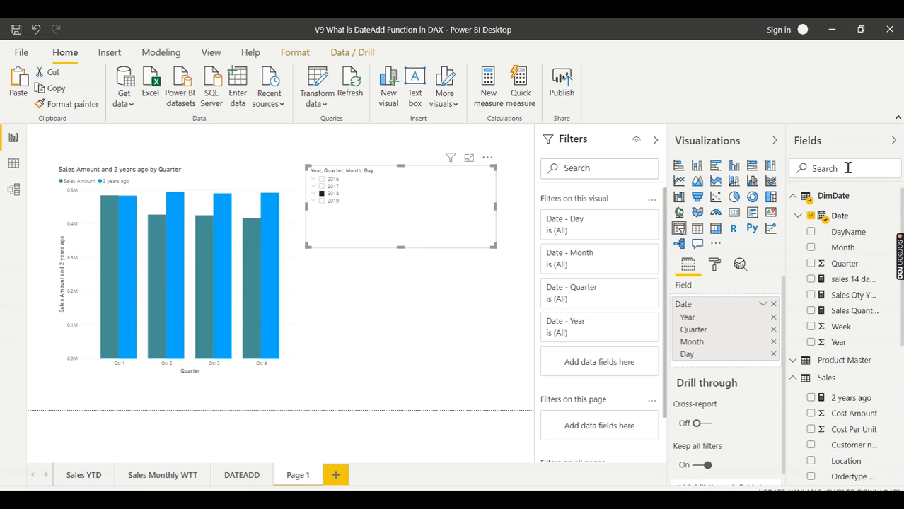
# Search '2' and select the 2 years ago measure to edit its DAX formula
pyautogui.write('2')
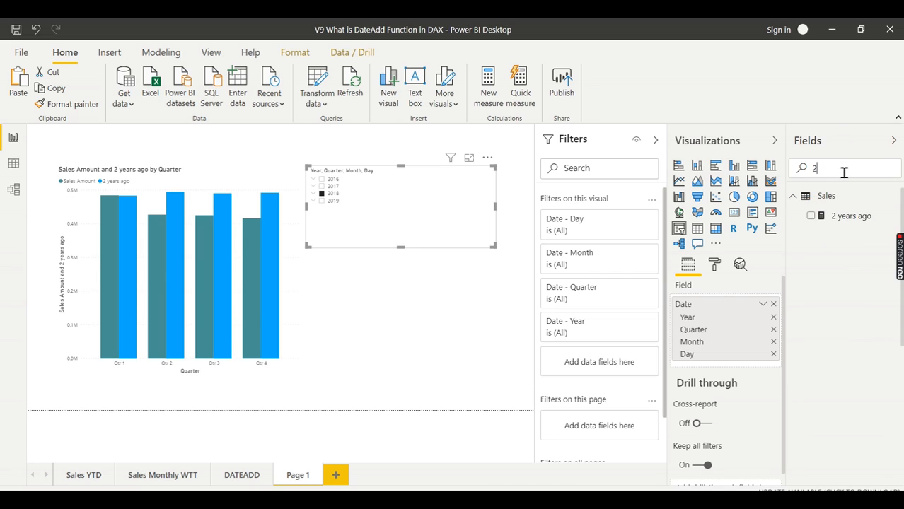
pyautogui.click(851, 215)
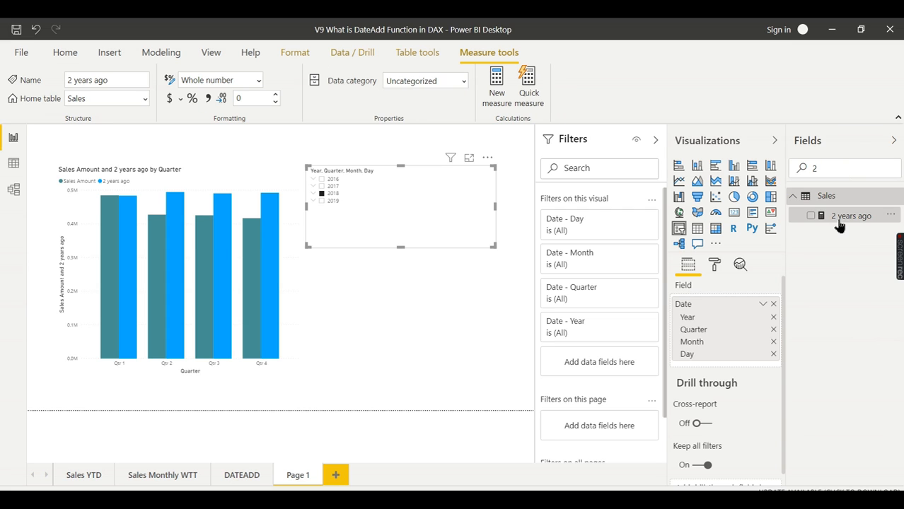
pyautogui.click(852, 215)
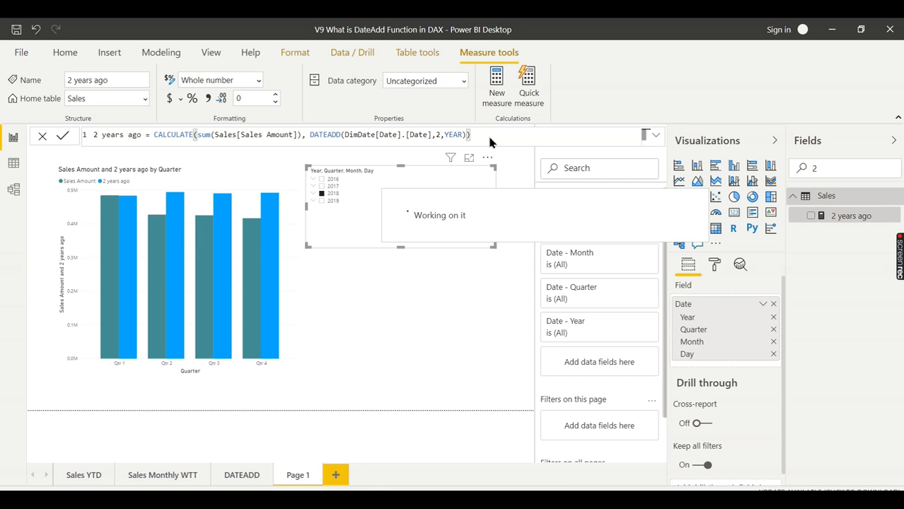
# Filter the report to year 2016 so Sales Amount sits beside the 2 years ago value
pyautogui.click(318, 192)
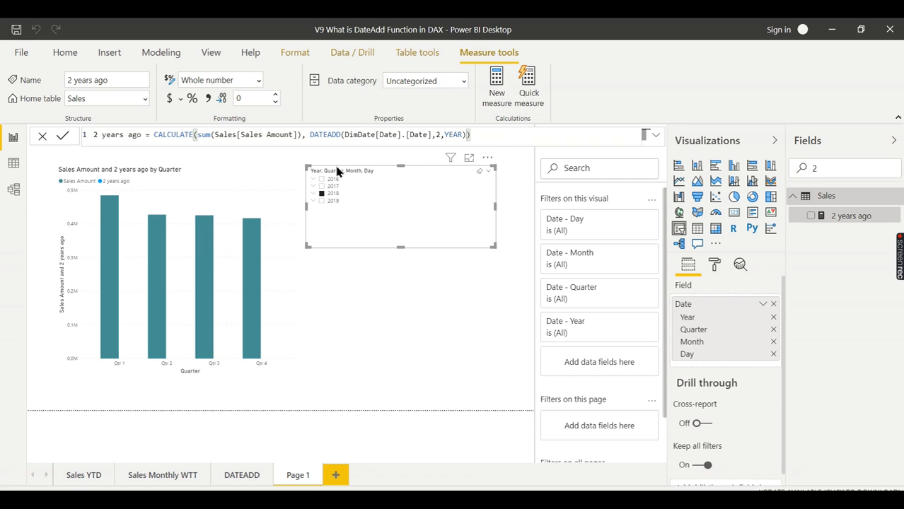
pyautogui.click(316, 178)
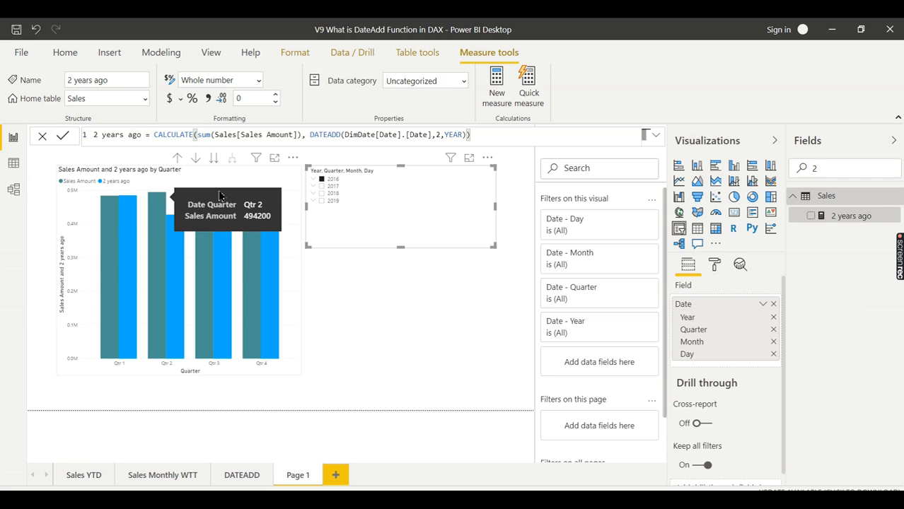
pyautogui.moveTo(109, 213)
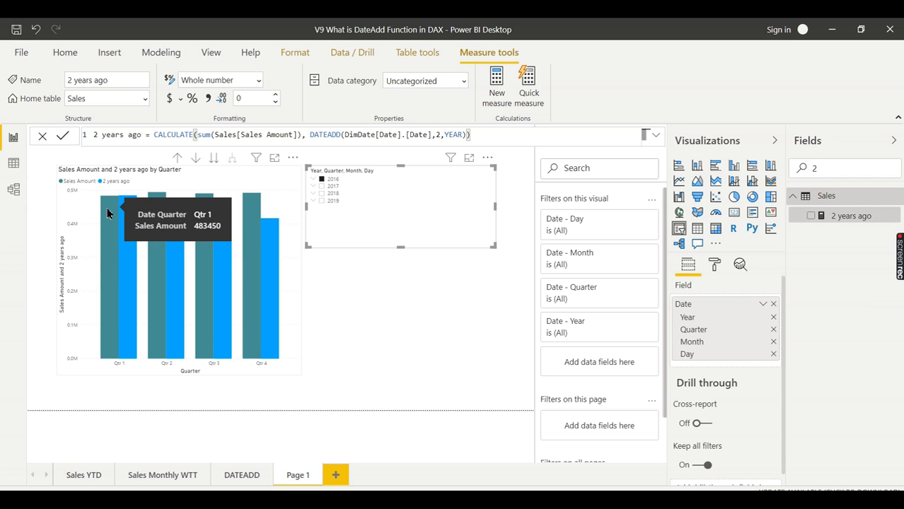
pyautogui.moveTo(128, 220)
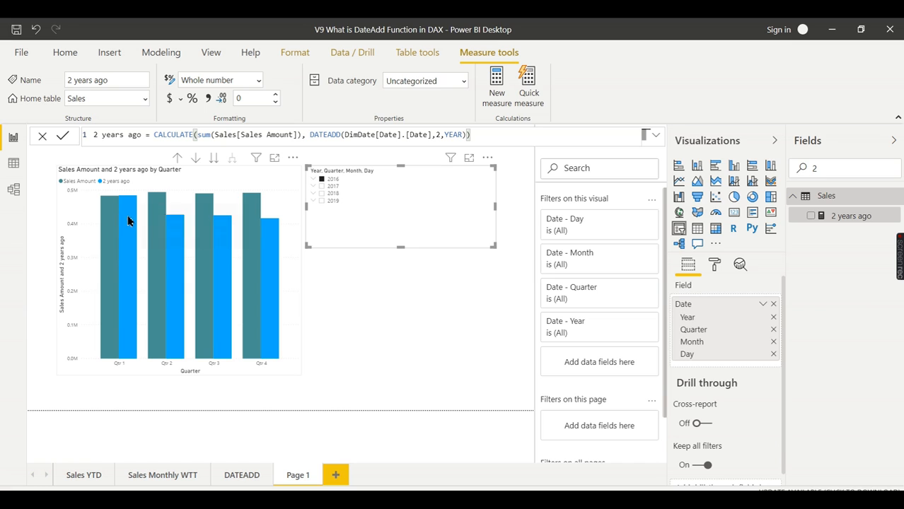
pyautogui.moveTo(119, 195)
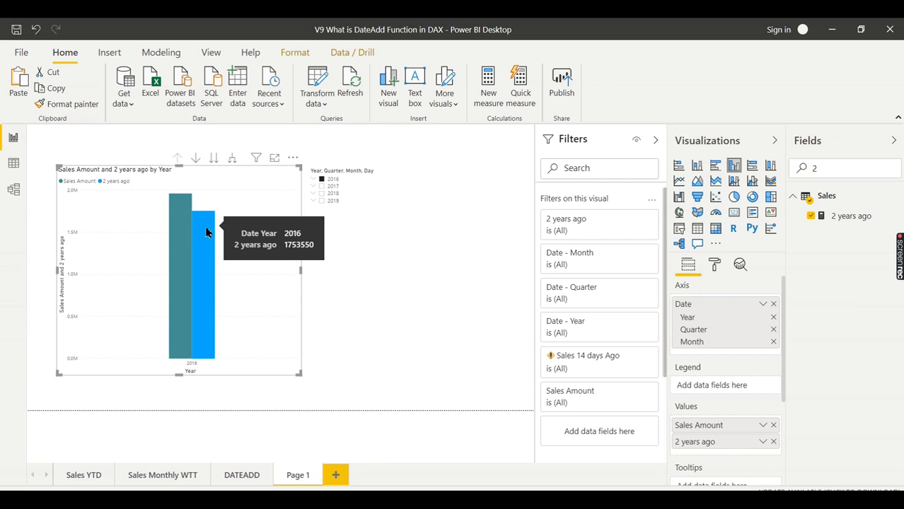
pyautogui.moveTo(834, 246)
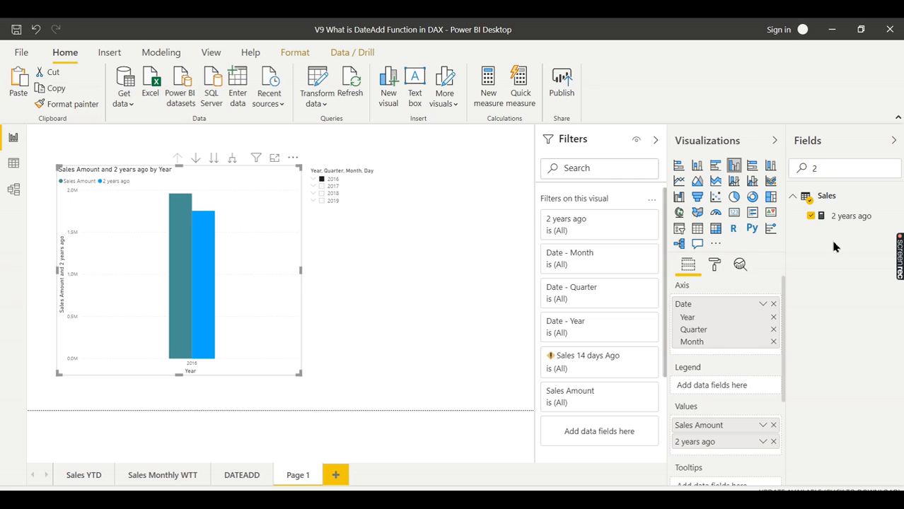
# Select the '2 years ago' measure to show its DATEADD formula again
pyautogui.click(852, 215)
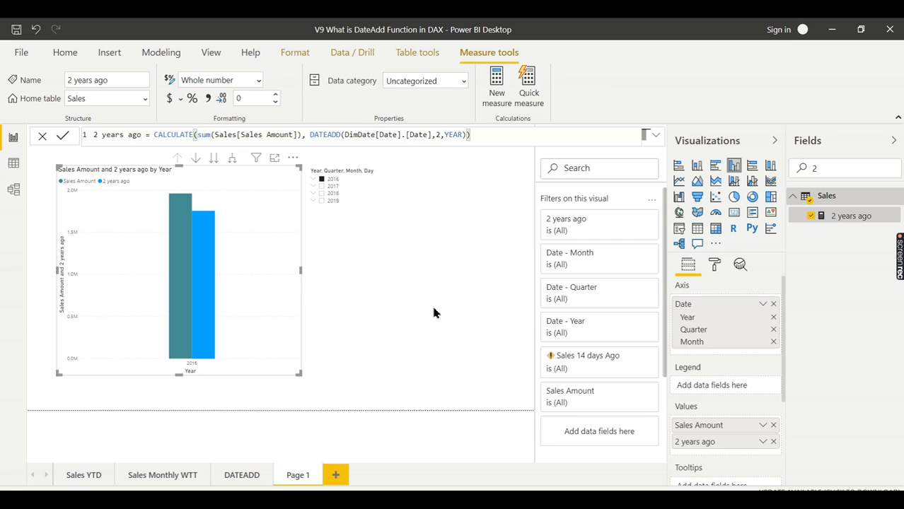
pyautogui.moveTo(424, 402)
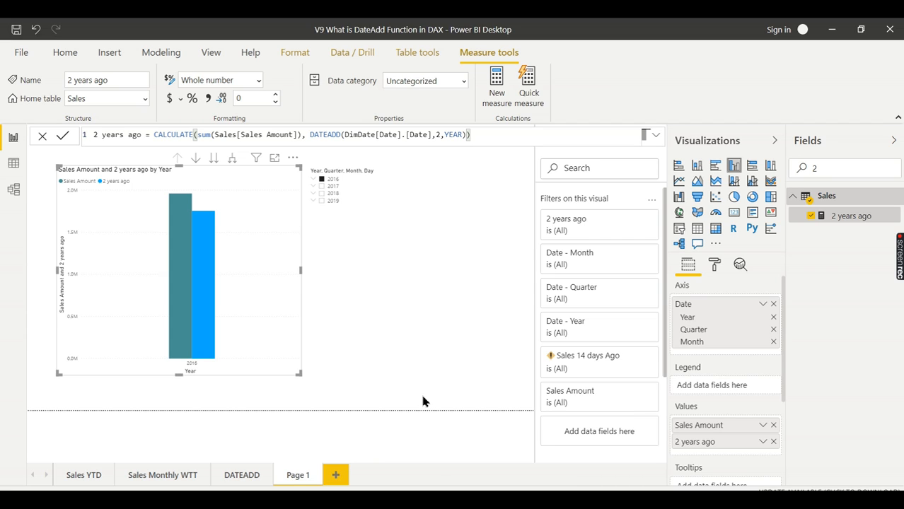